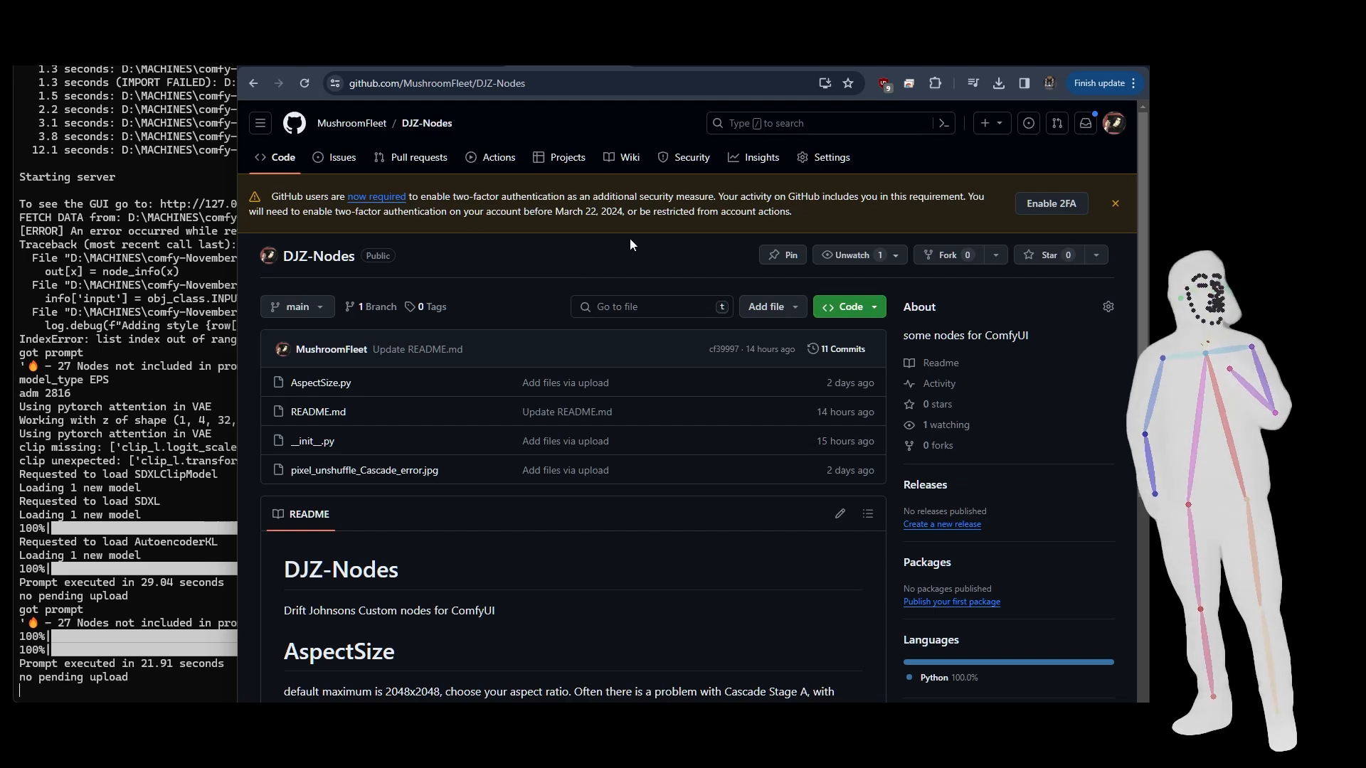
Inspect the AspectSize node's model_type choices, keeping SDXL selected.
{"action": "scroll", "scroll_direction": "down", "scroll_amount": 3}
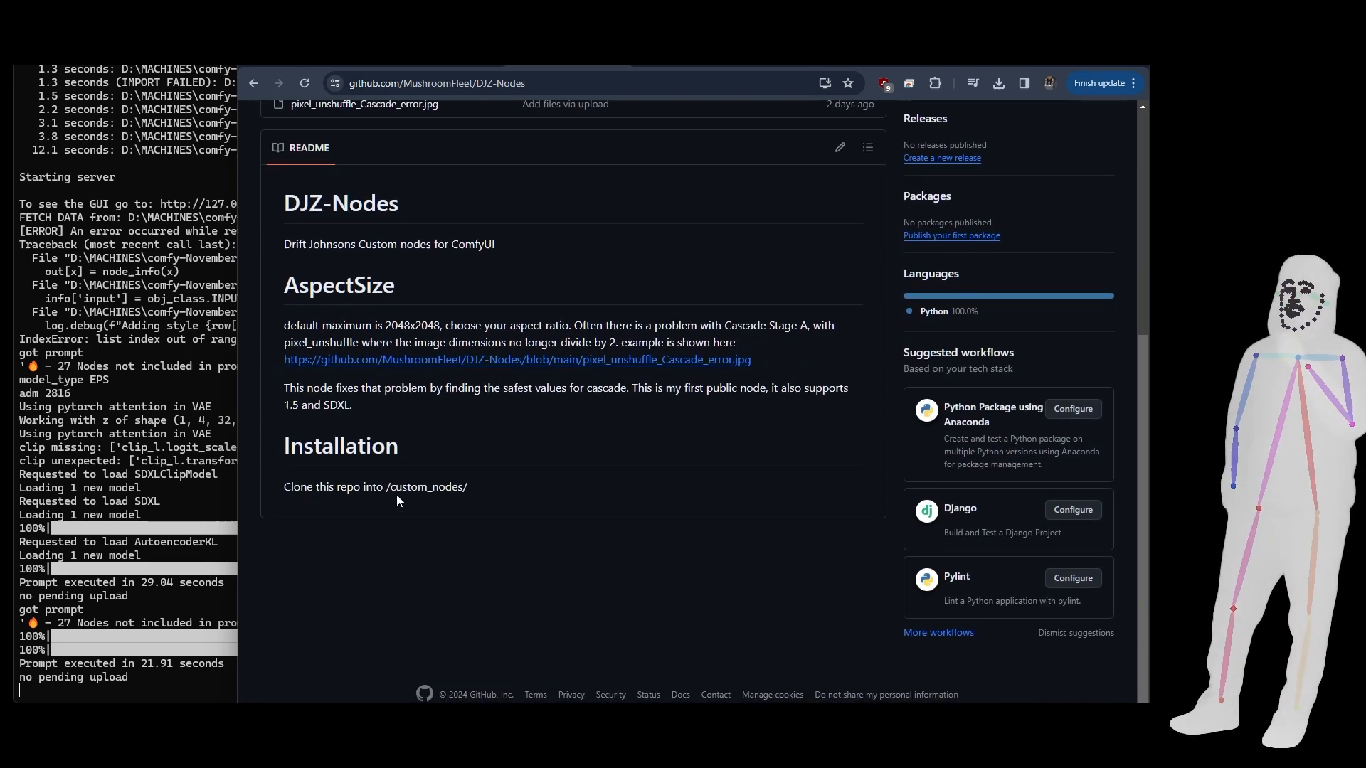
{"action": "double_click", "coordinate": [427, 486]}
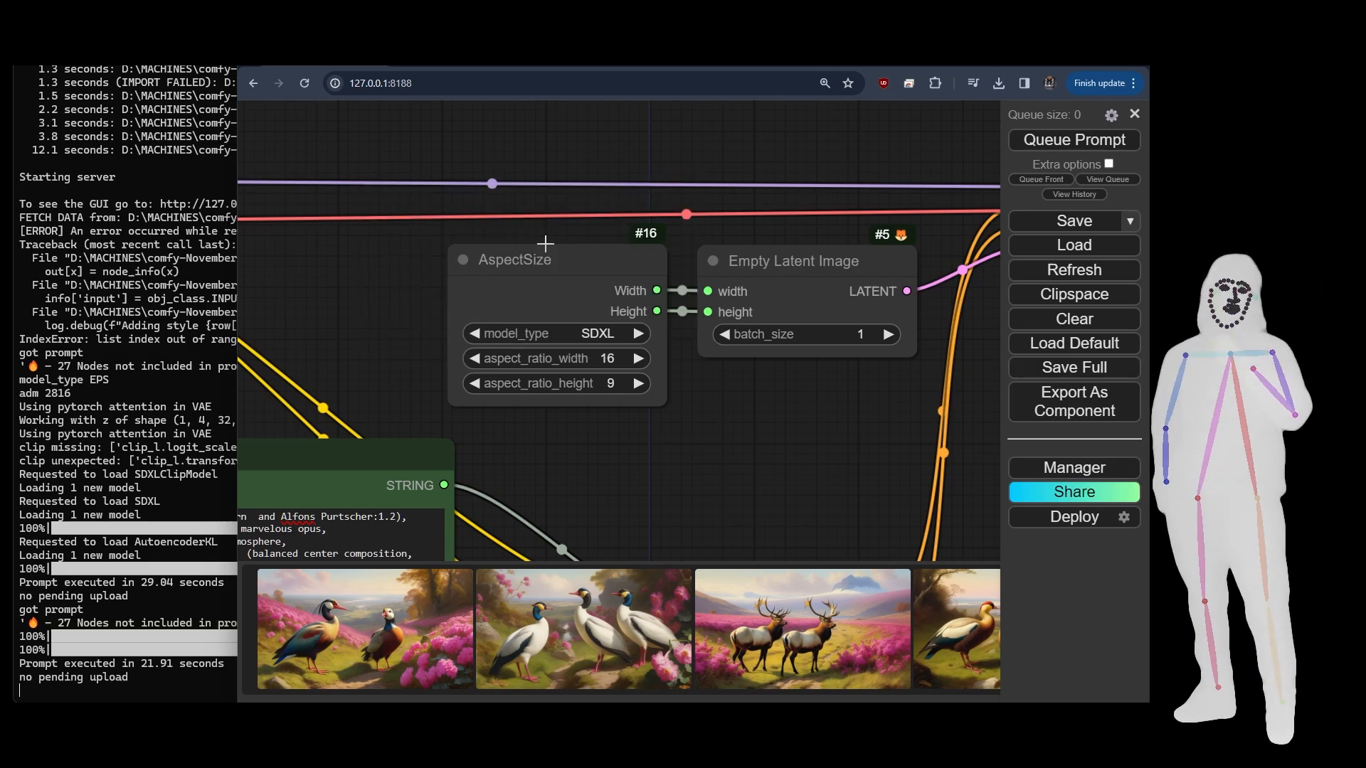
{"action": "left_click", "coordinate": [594, 333]}
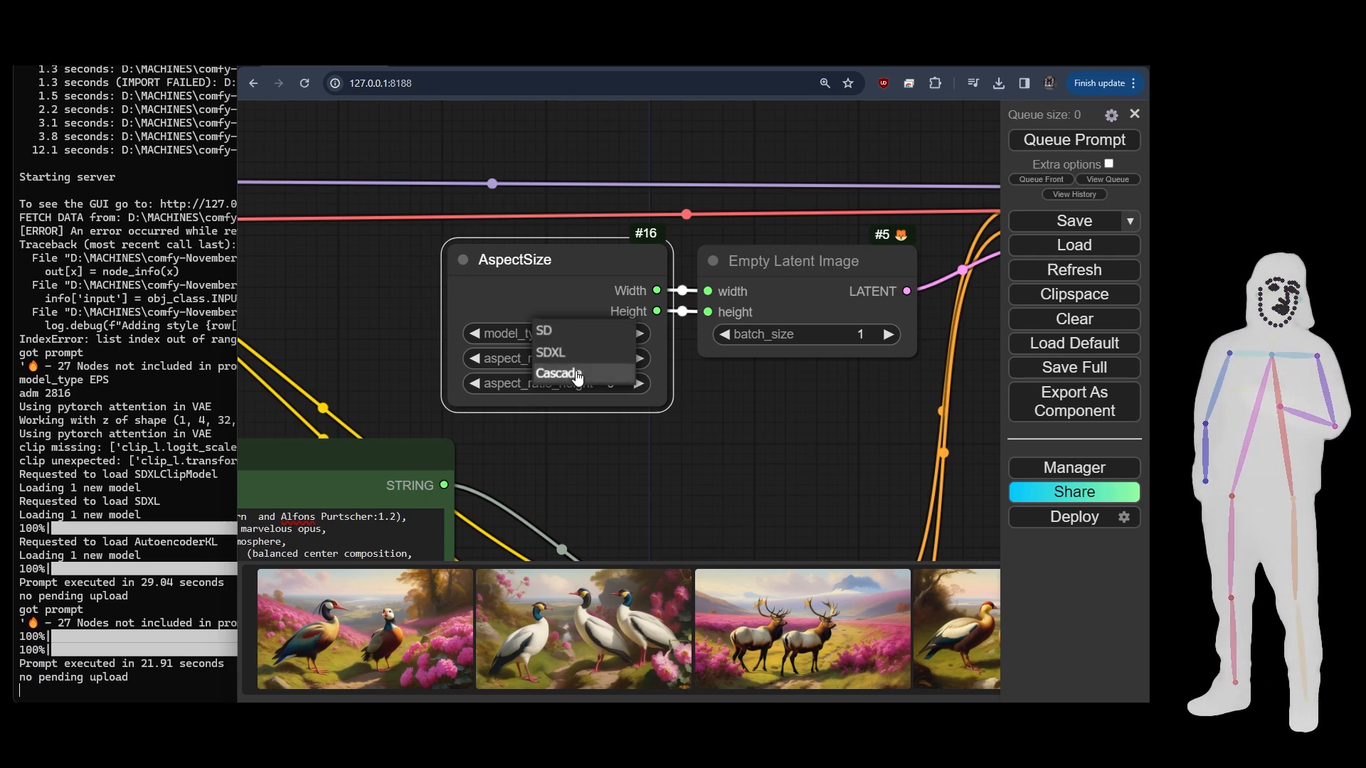
{"action": "left_click", "coordinate": [549, 353]}
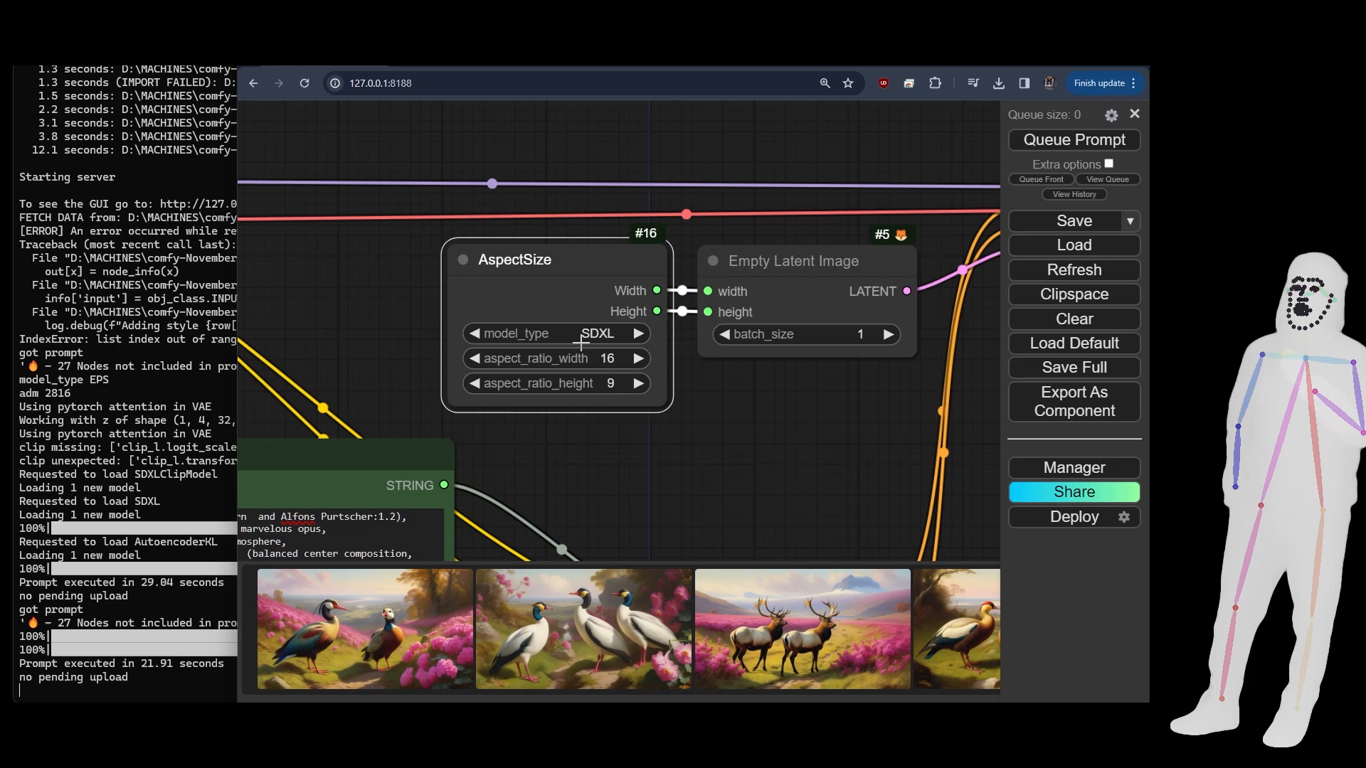
{"action": "left_click", "coordinate": [576, 333]}
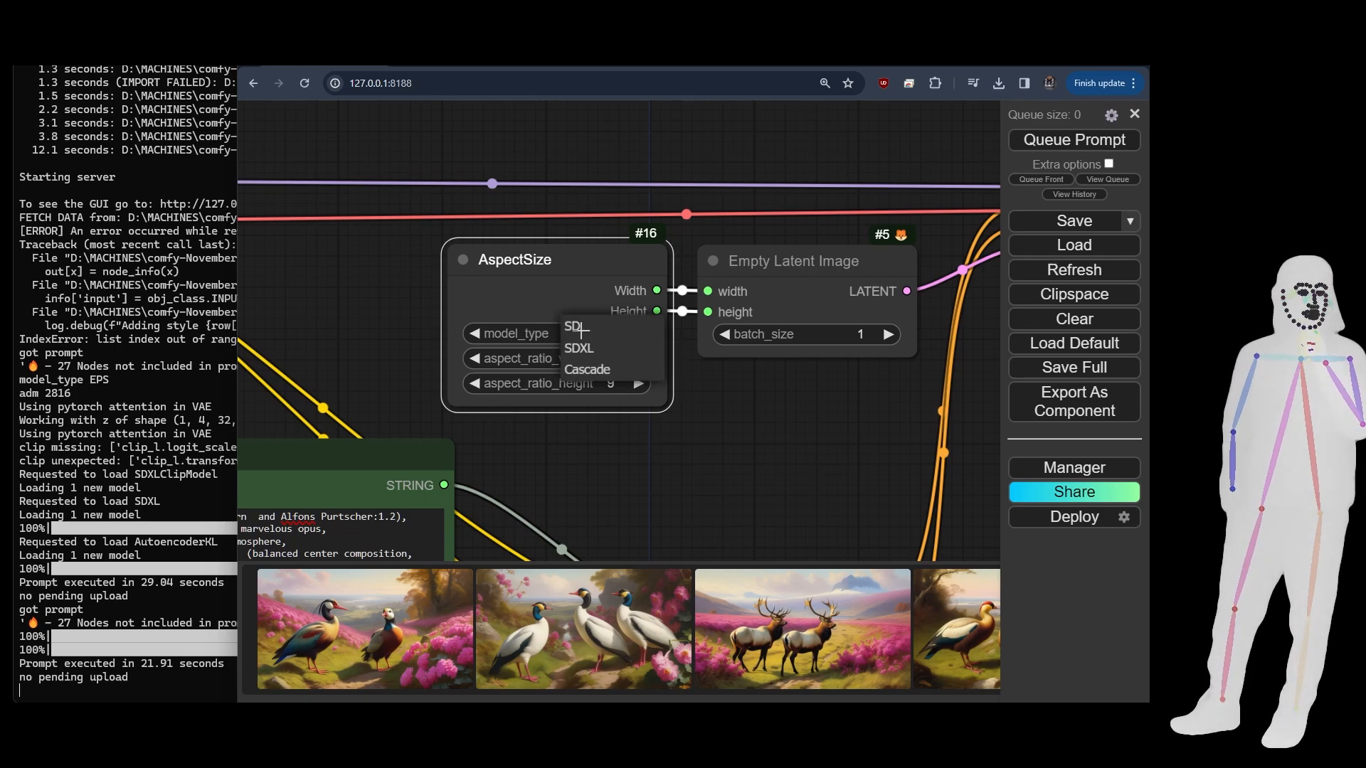
{"action": "left_click", "coordinate": [579, 347]}
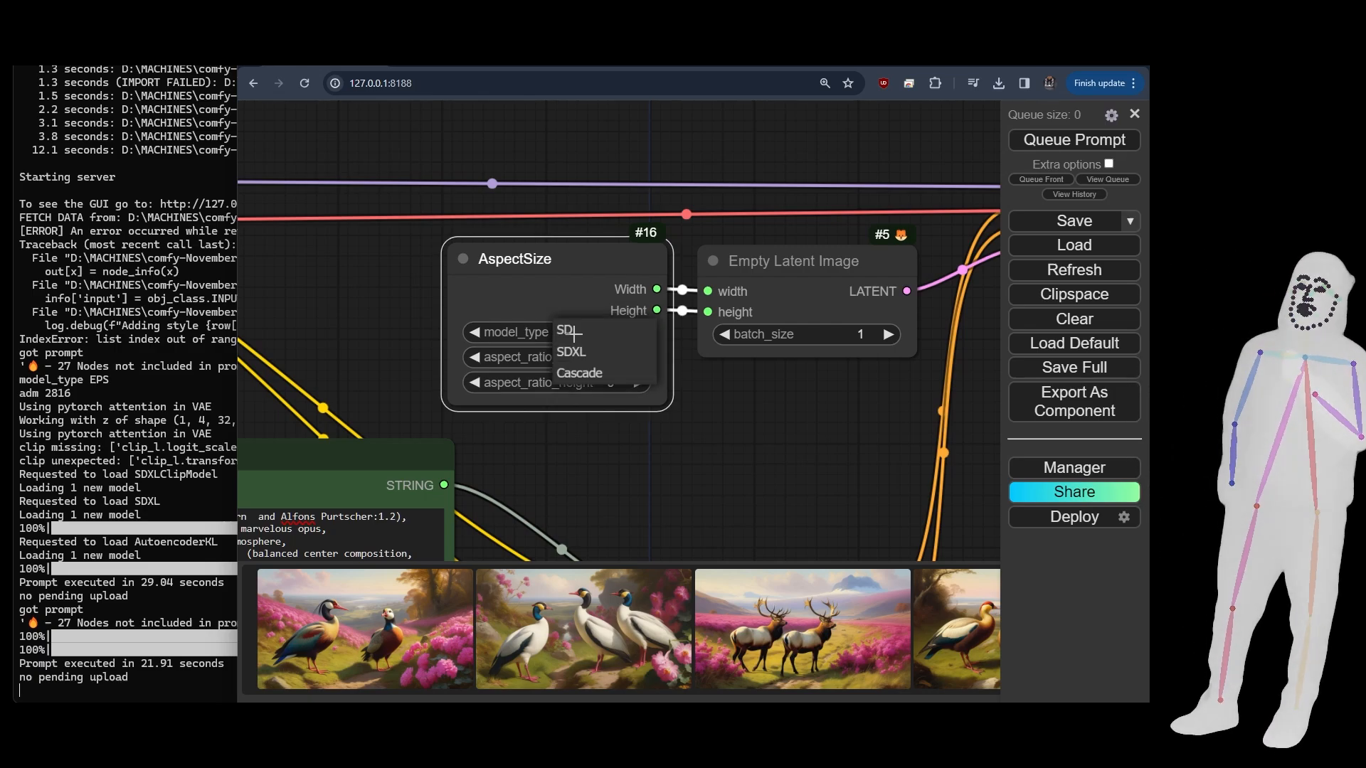
{"action": "left_click", "coordinate": [571, 353]}
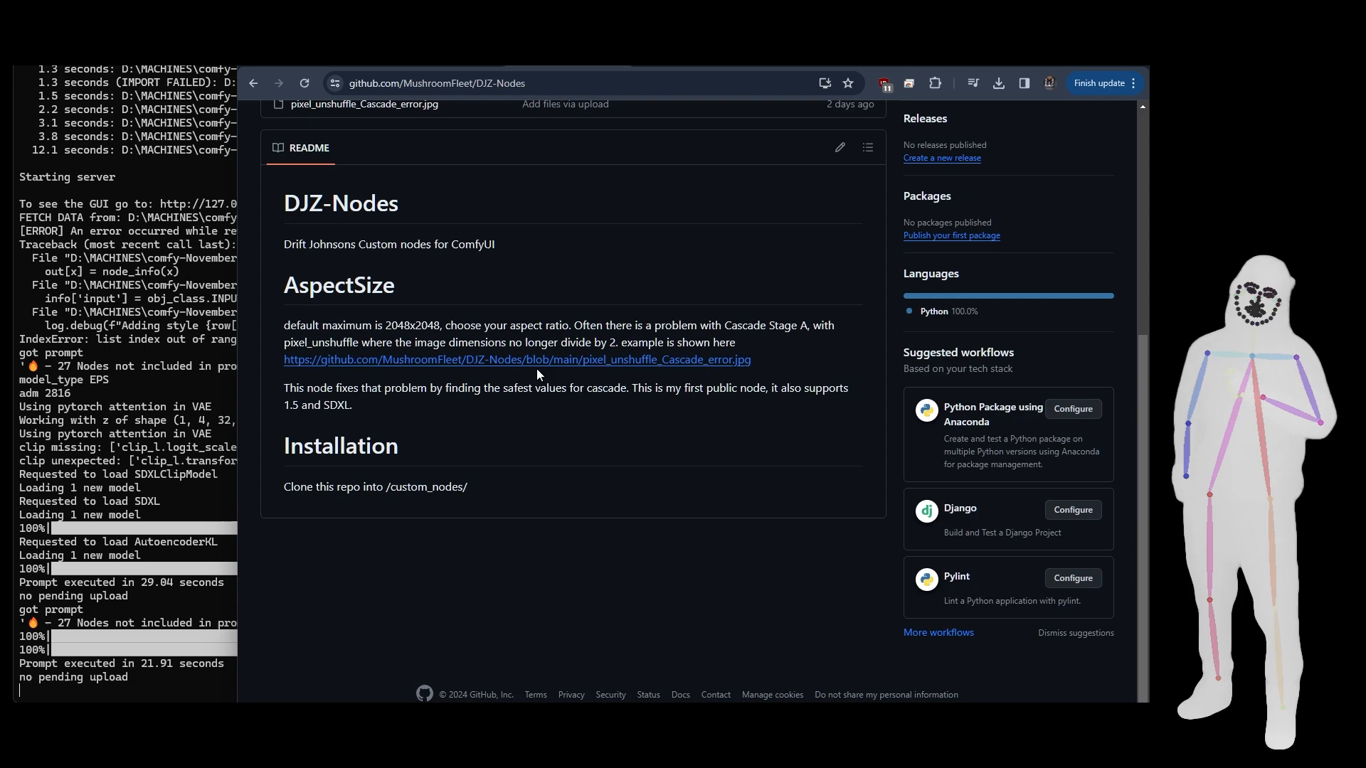
{"action": "left_click", "coordinate": [517, 360]}
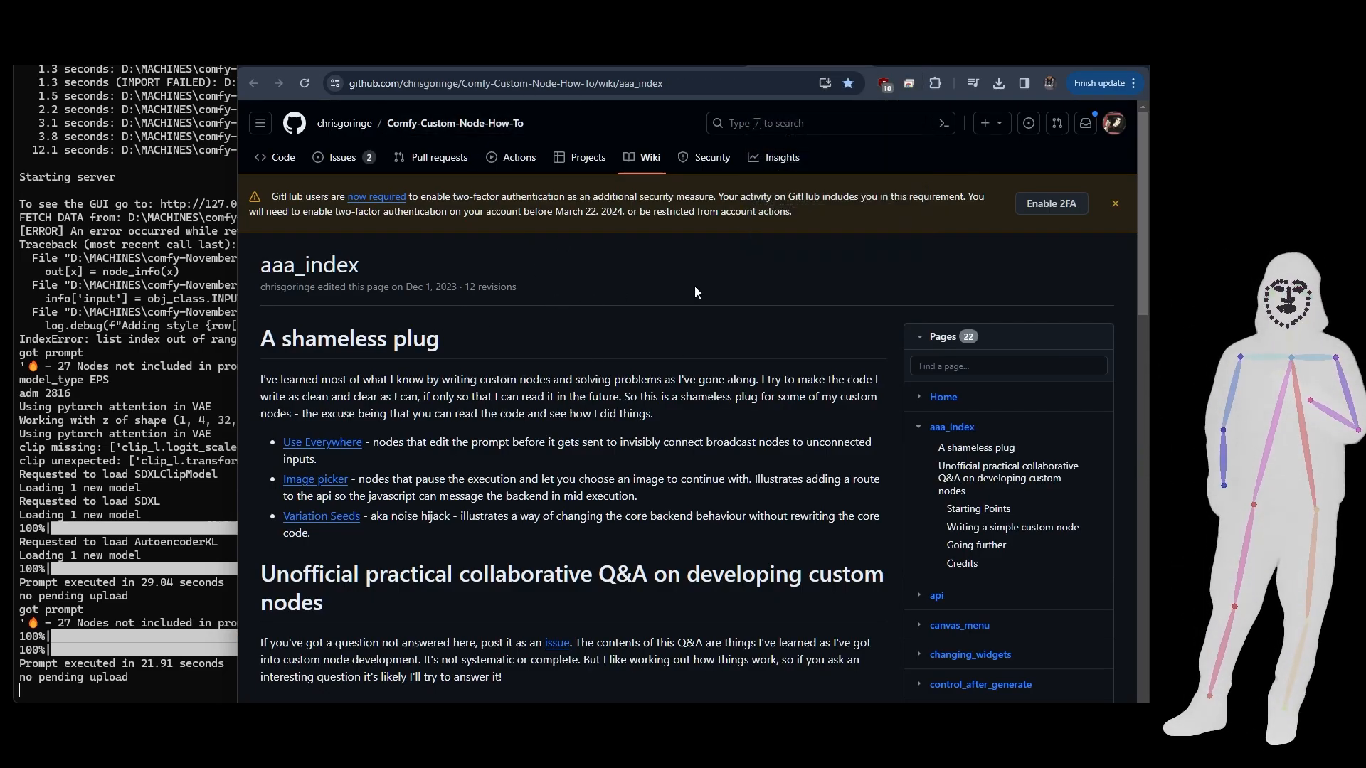
Read down through the AspectSize.py source and its sizing logic.
{"action": "scroll", "scroll_direction": "down", "scroll_amount": 3}
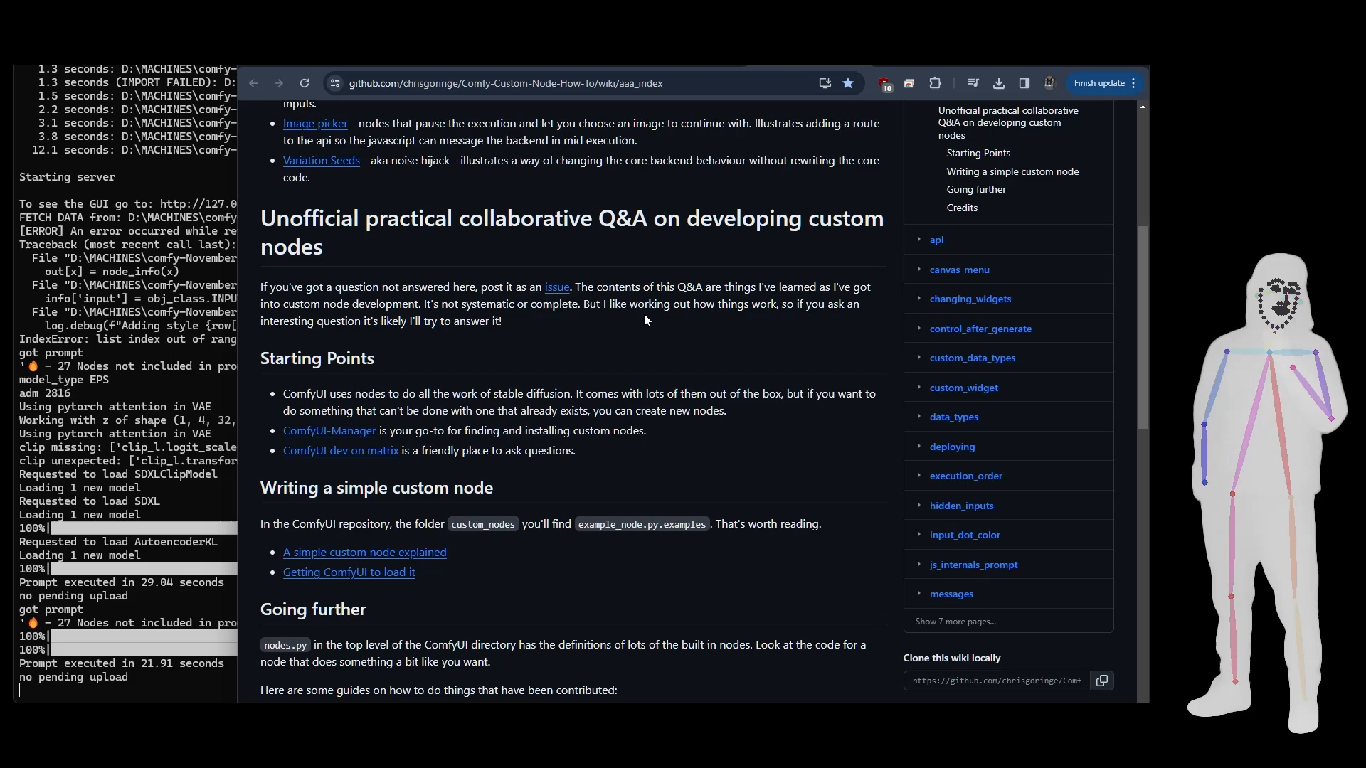
{"action": "scroll", "scroll_direction": "down", "scroll_amount": 3}
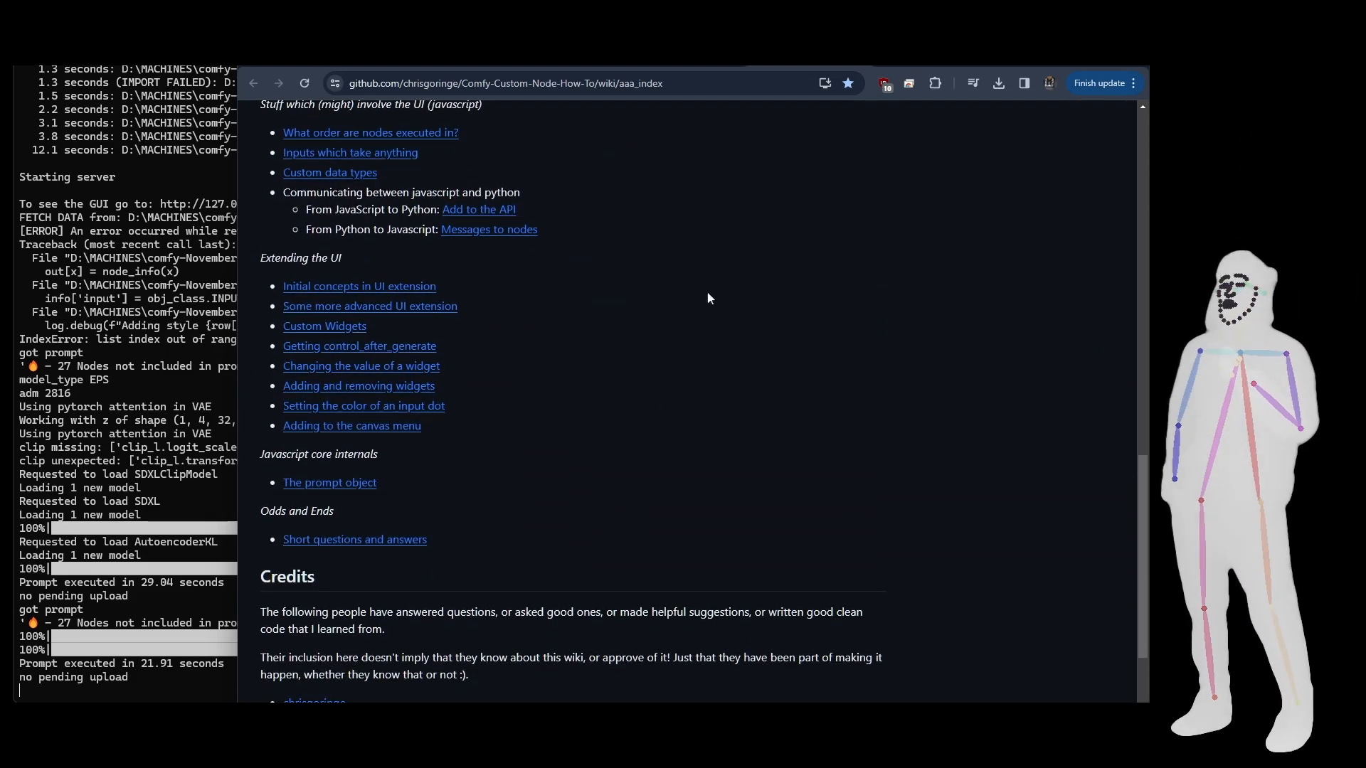
{"action": "mouse_move", "coordinate": [714, 326]}
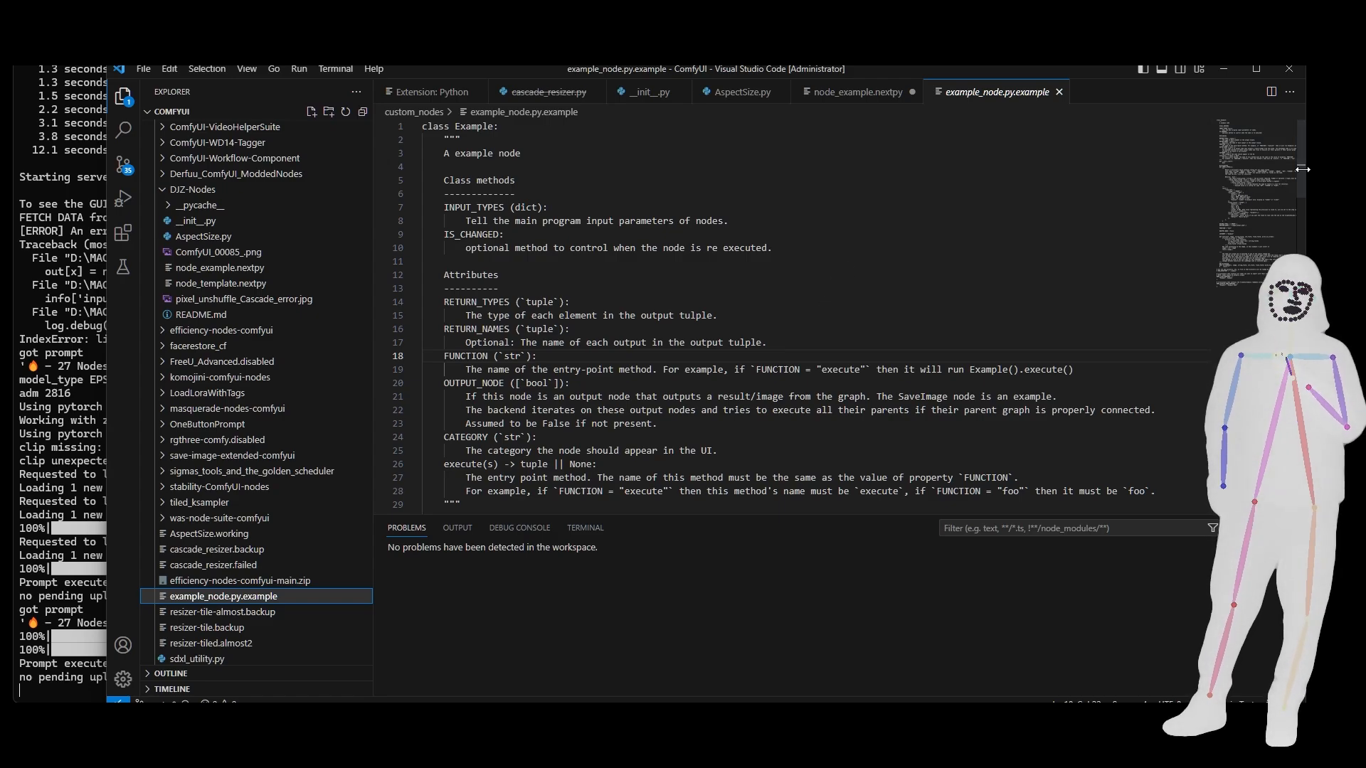
{"action": "scroll", "scroll_direction": "down", "scroll_amount": 3}
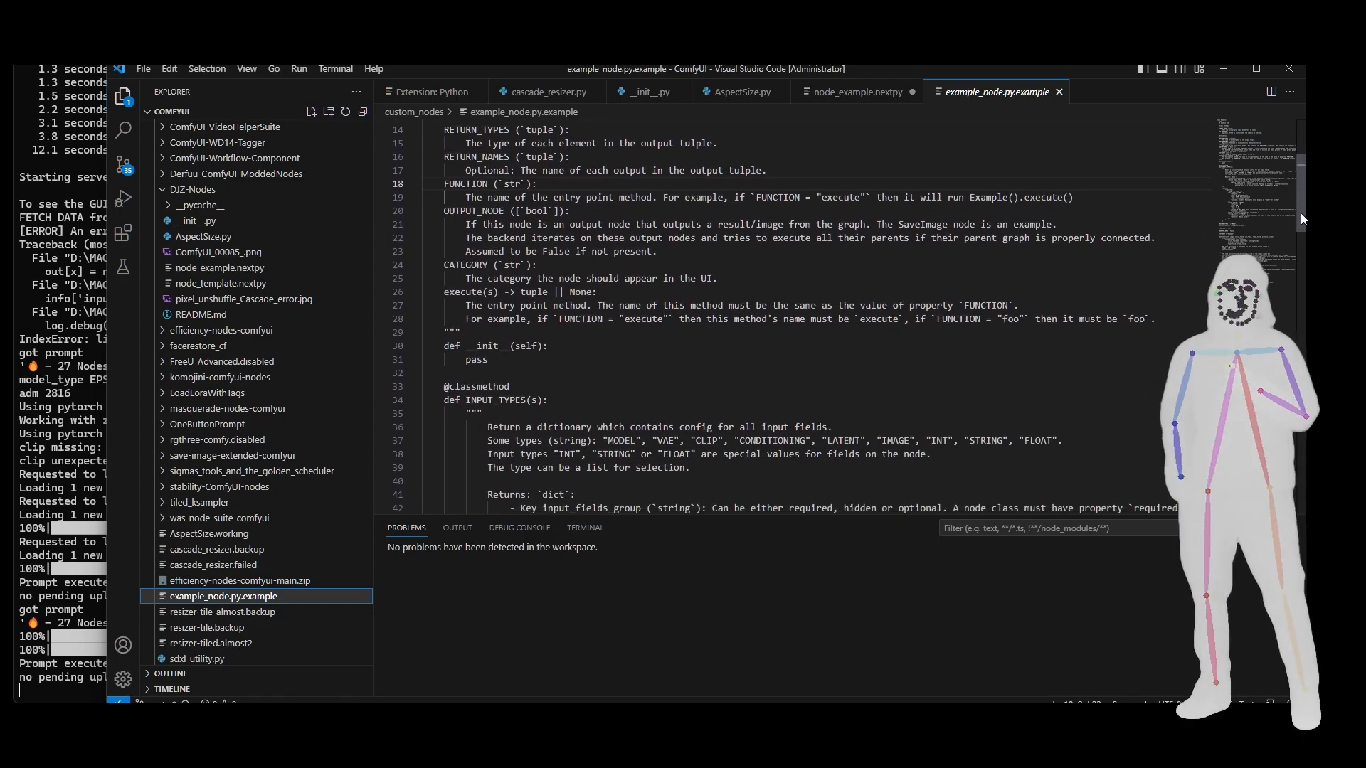
{"action": "scroll", "scroll_direction": "down", "scroll_amount": 3}
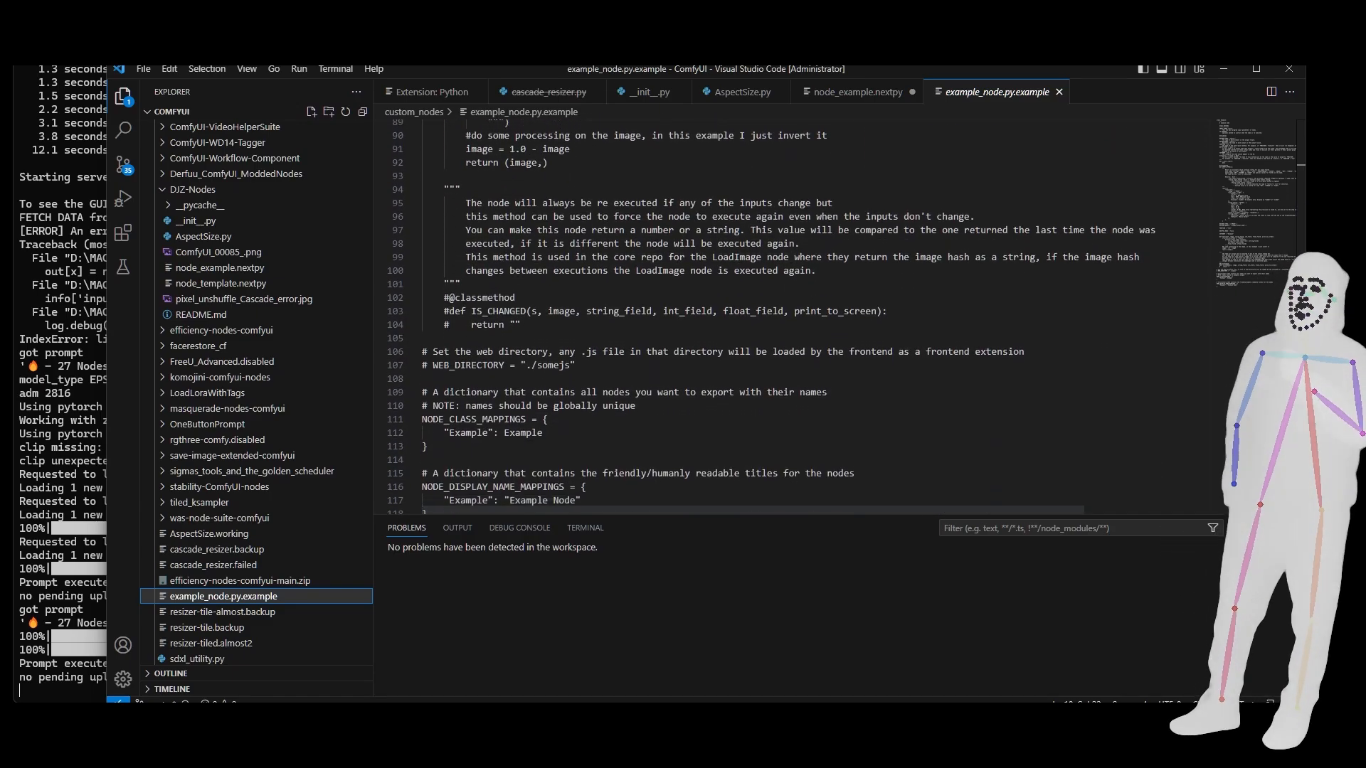
{"action": "scroll", "scroll_direction": "down", "scroll_amount": 3}
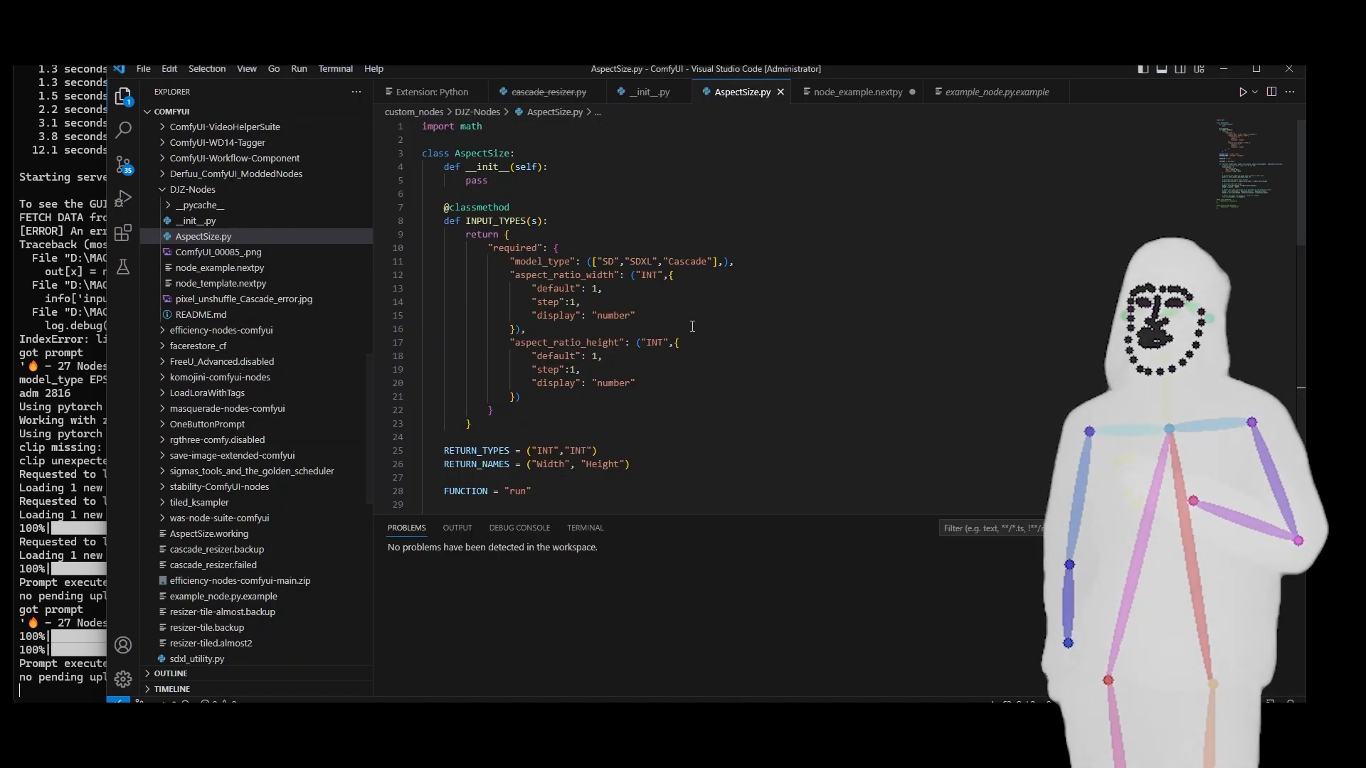
{"action": "scroll", "scroll_direction": "down", "scroll_amount": 3}
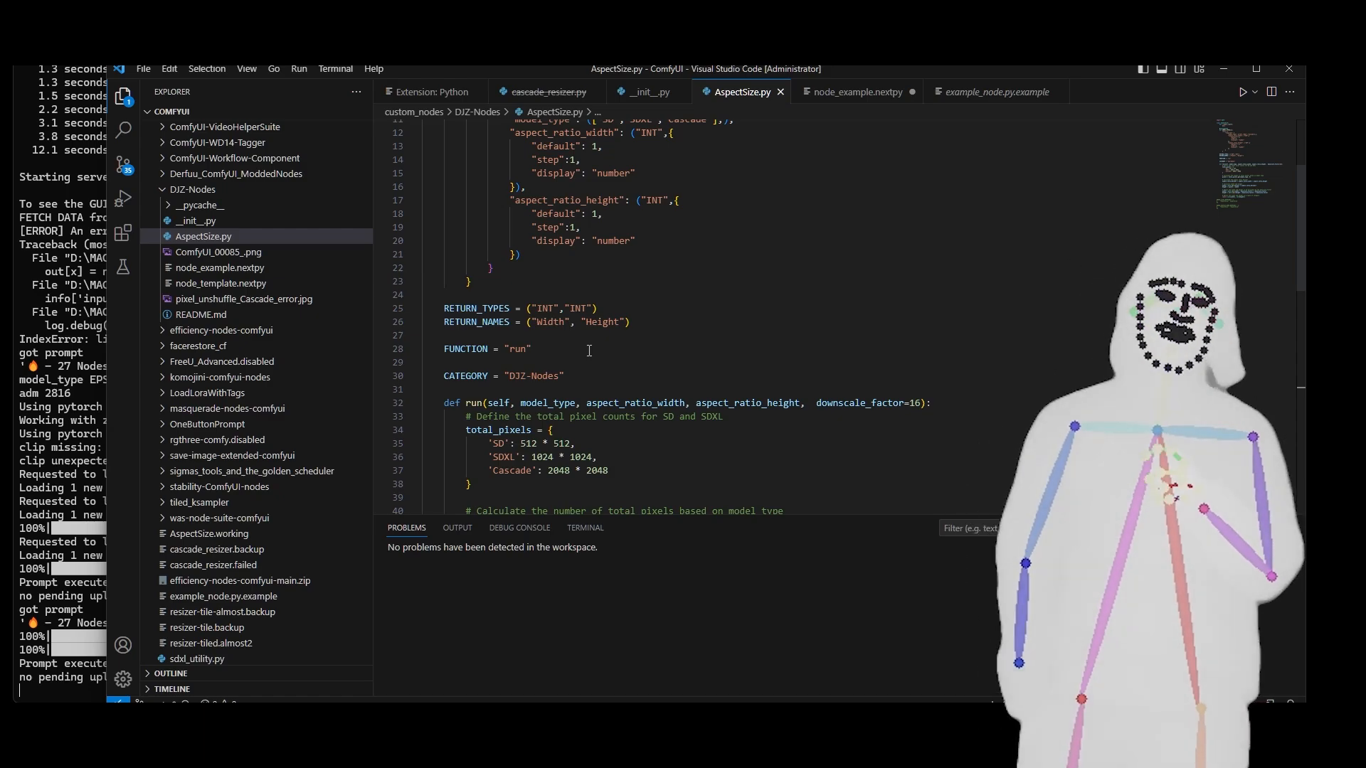
{"action": "scroll", "scroll_direction": "down", "scroll_amount": 3}
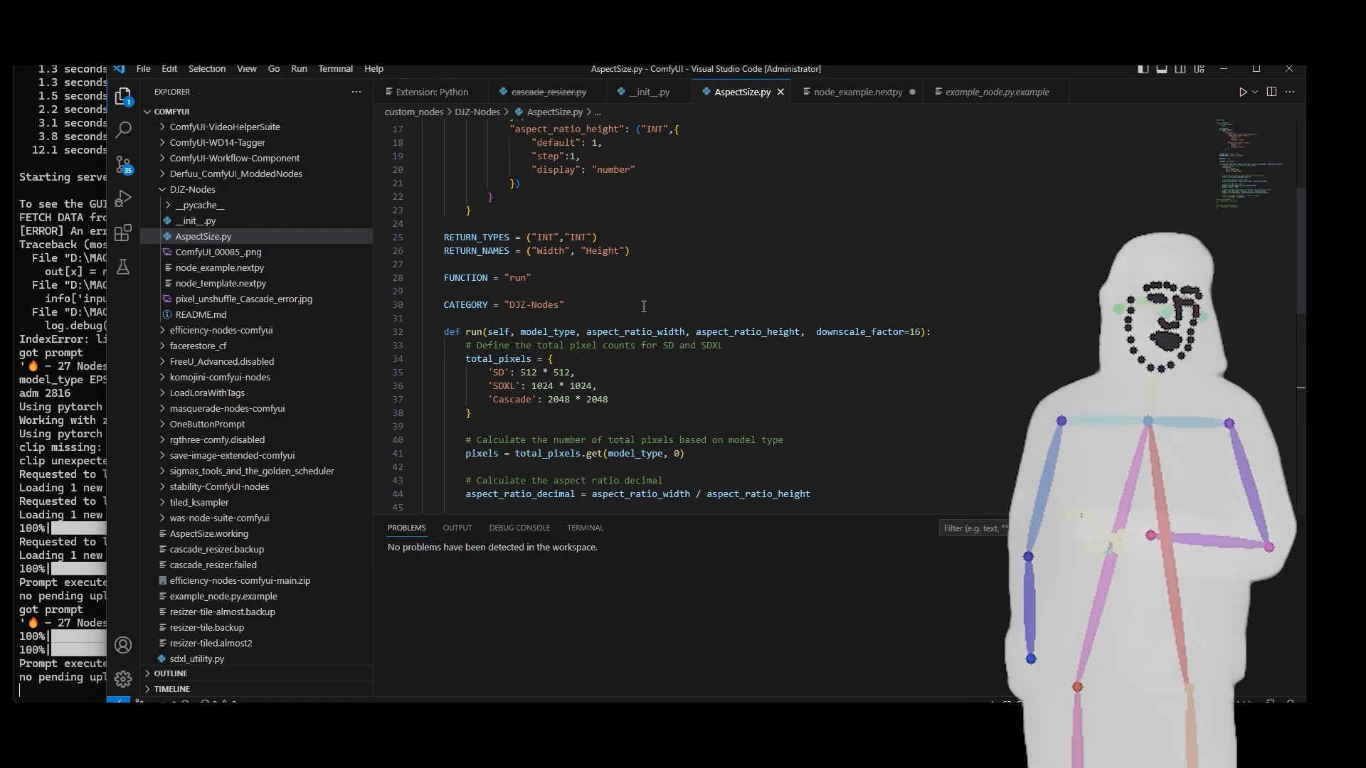
{"action": "scroll", "scroll_direction": "down", "scroll_amount": 3}
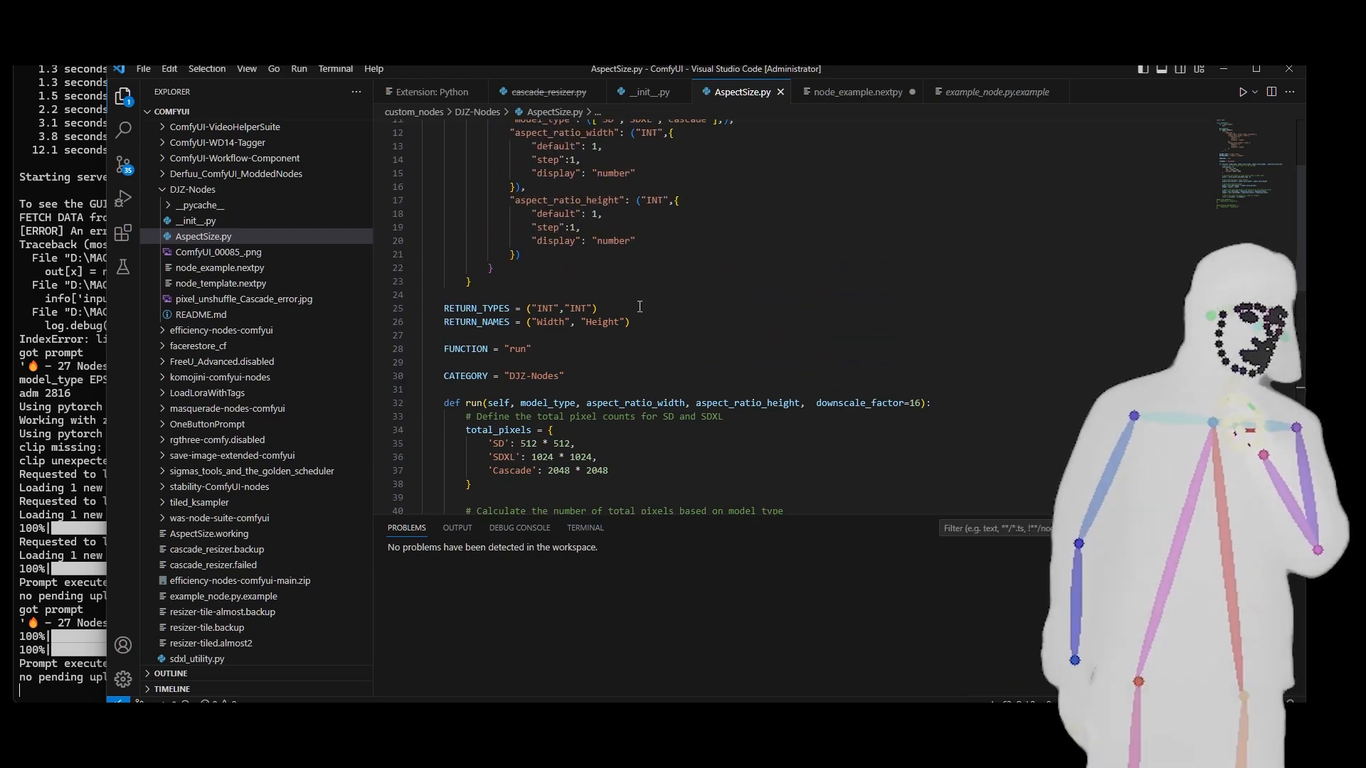
{"action": "scroll", "scroll_direction": "down", "scroll_amount": 3}
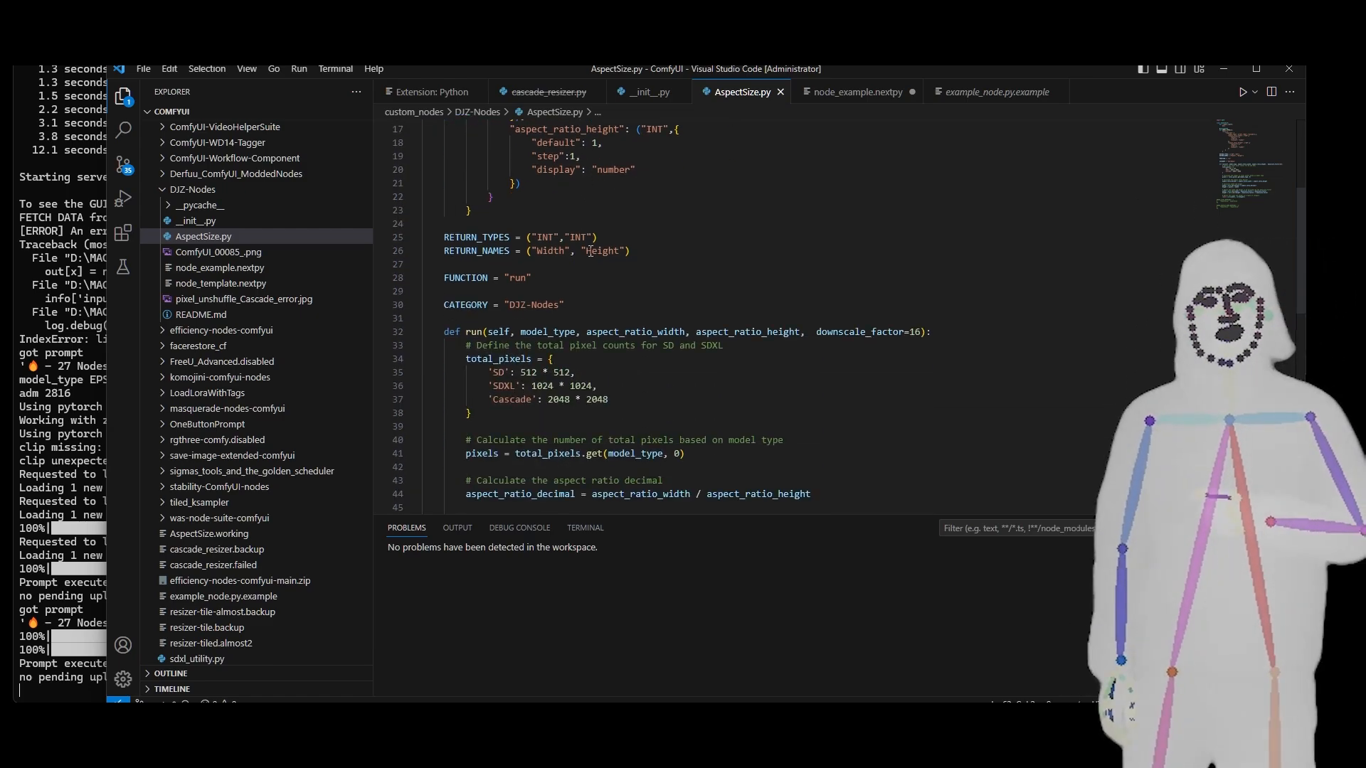
{"action": "scroll", "scroll_direction": "down", "scroll_amount": 3}
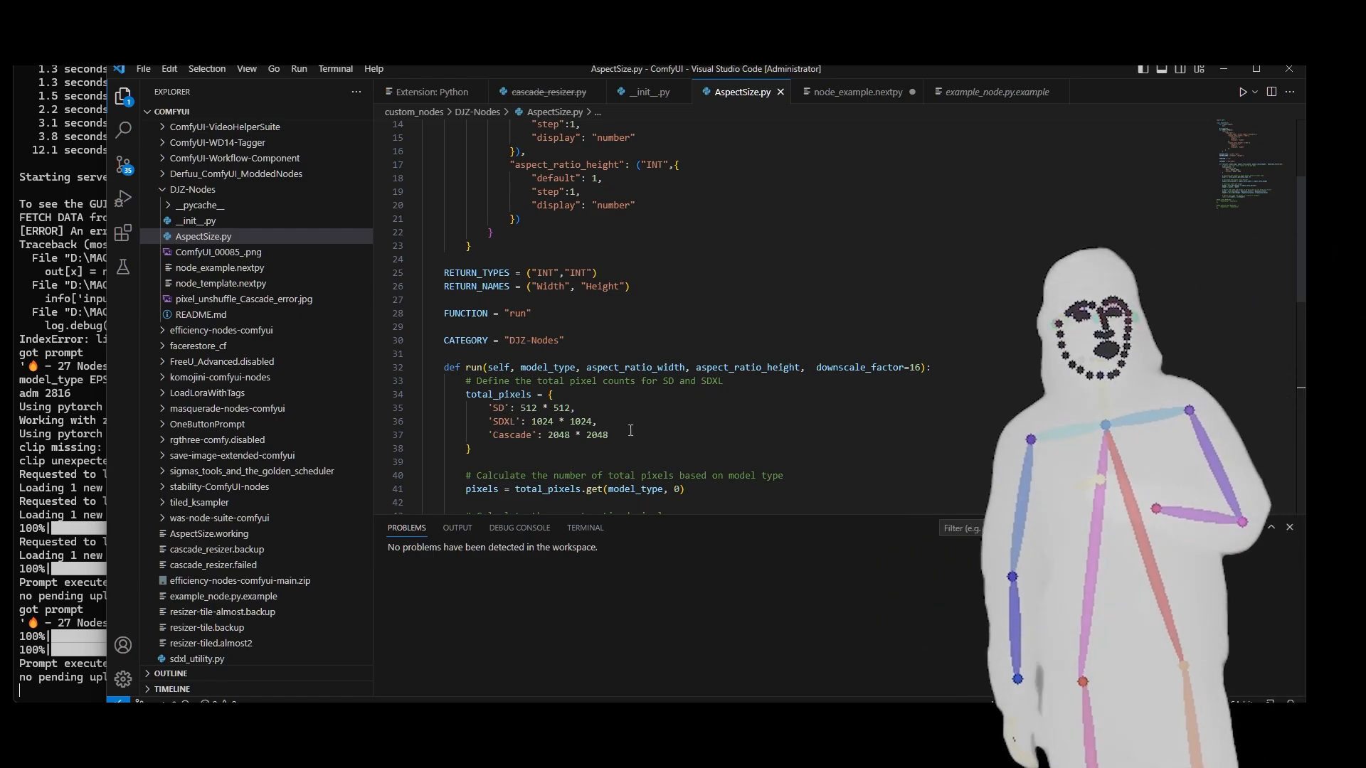
Continue to the downscale_factor parameter and highlight its default of 16.
{"action": "scroll", "scroll_direction": "down", "scroll_amount": 3}
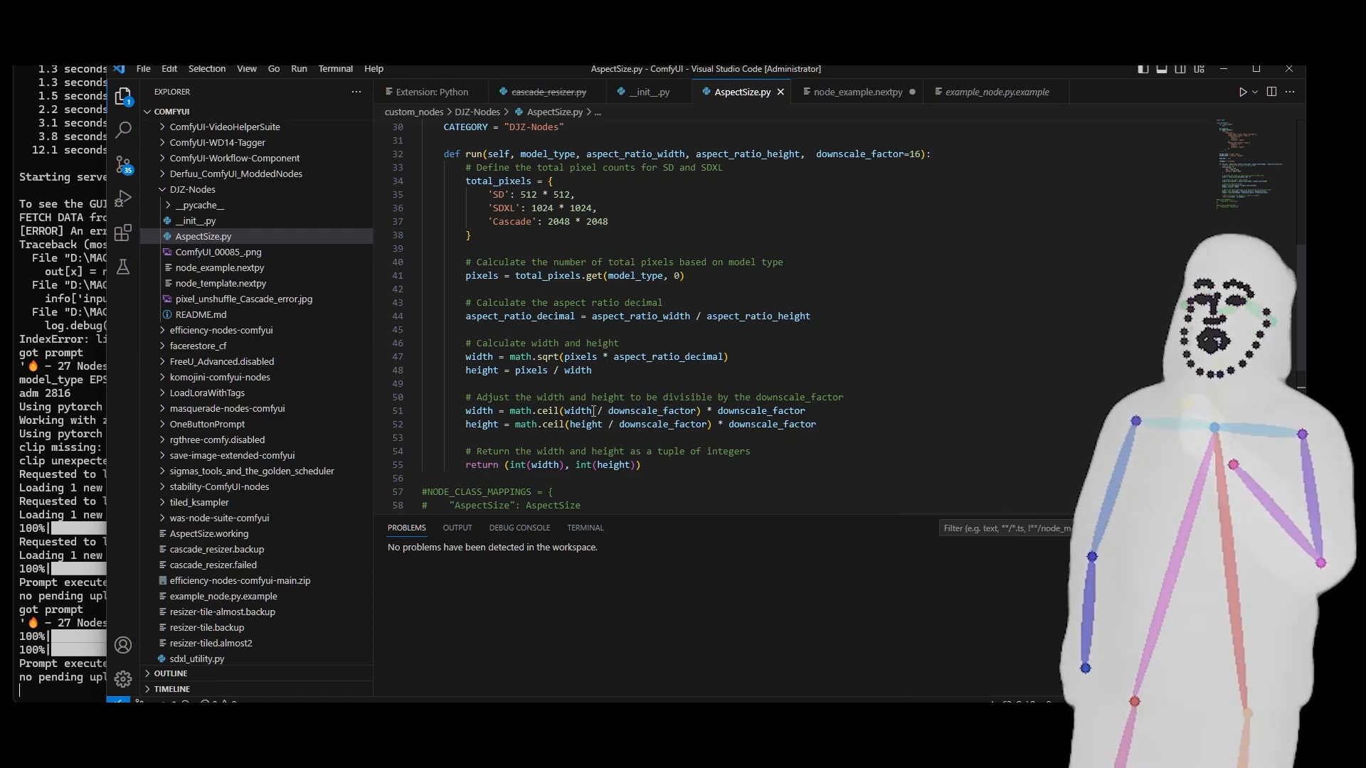
{"action": "mouse_move", "coordinate": [637, 410]}
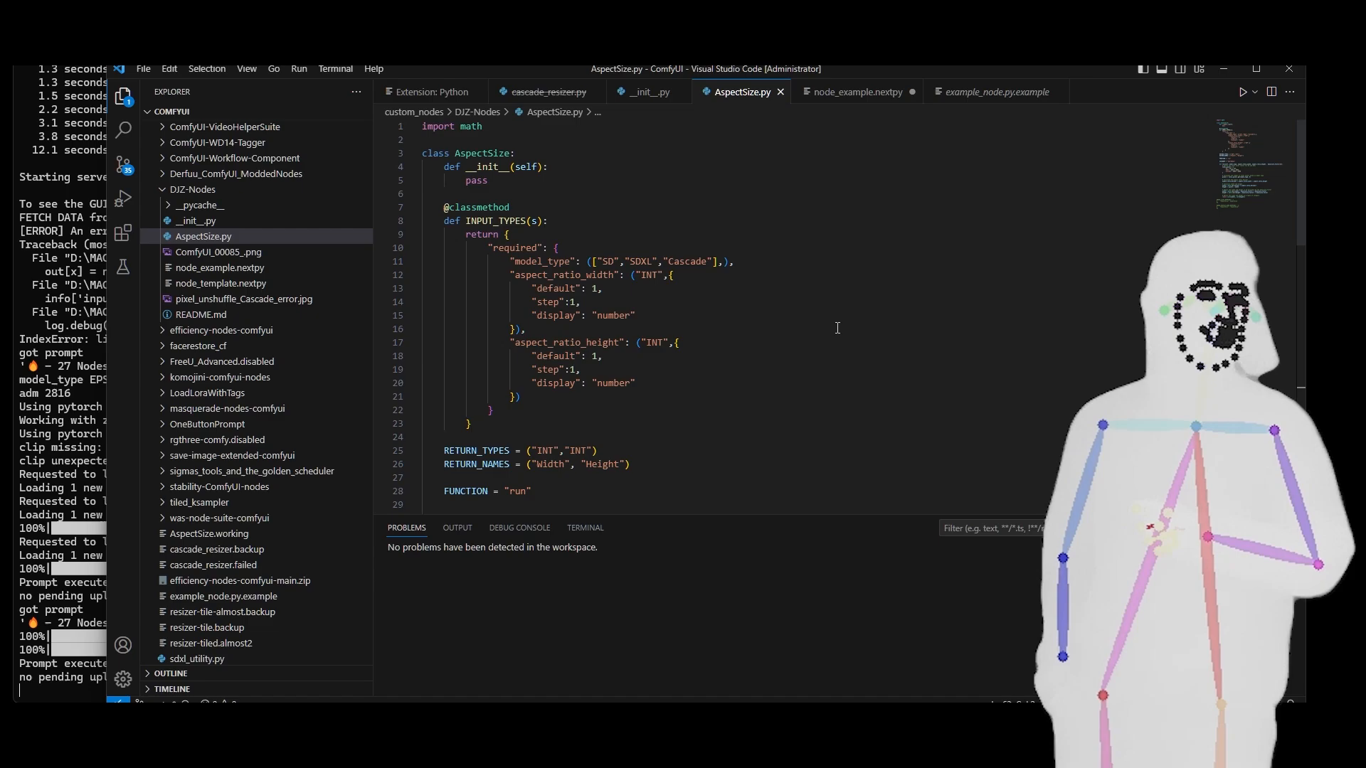
{"action": "scroll", "scroll_direction": "down", "scroll_amount": 3}
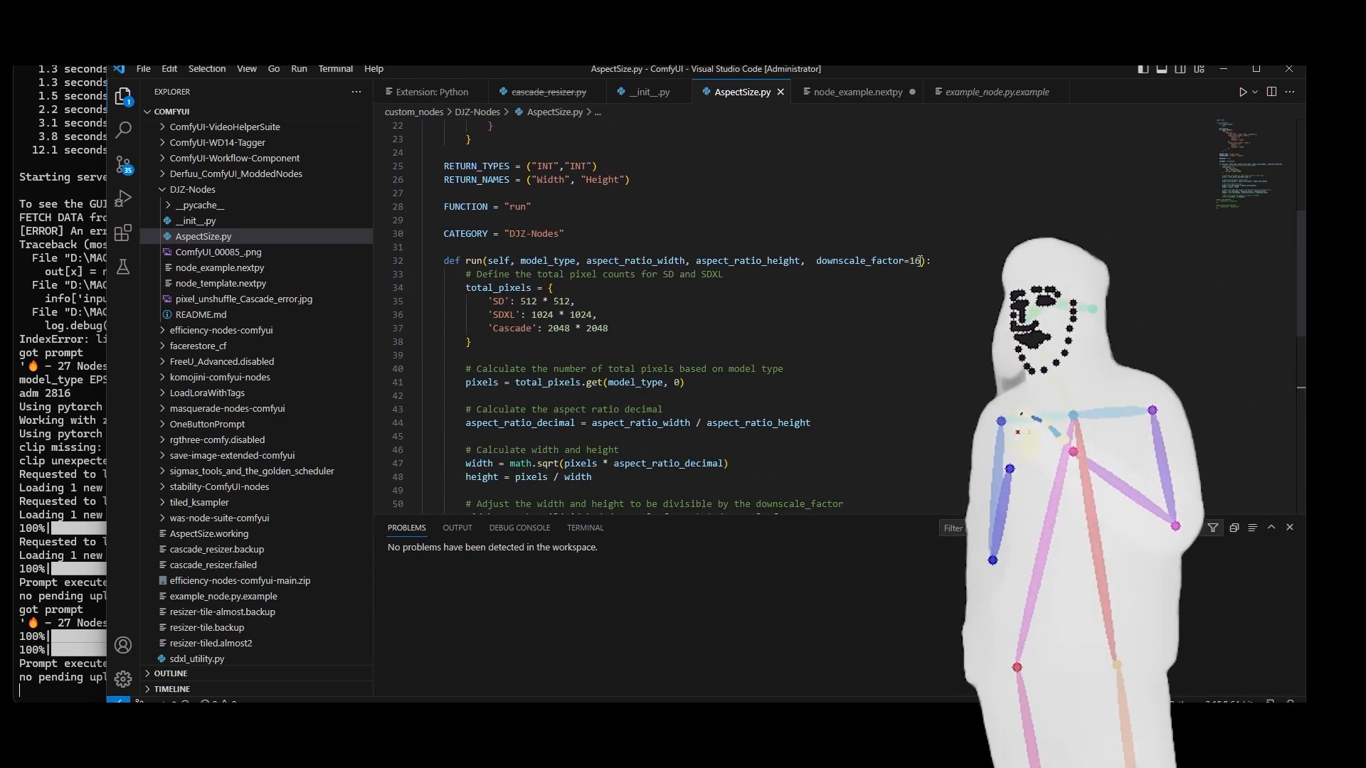
{"action": "double_click", "coordinate": [874, 260]}
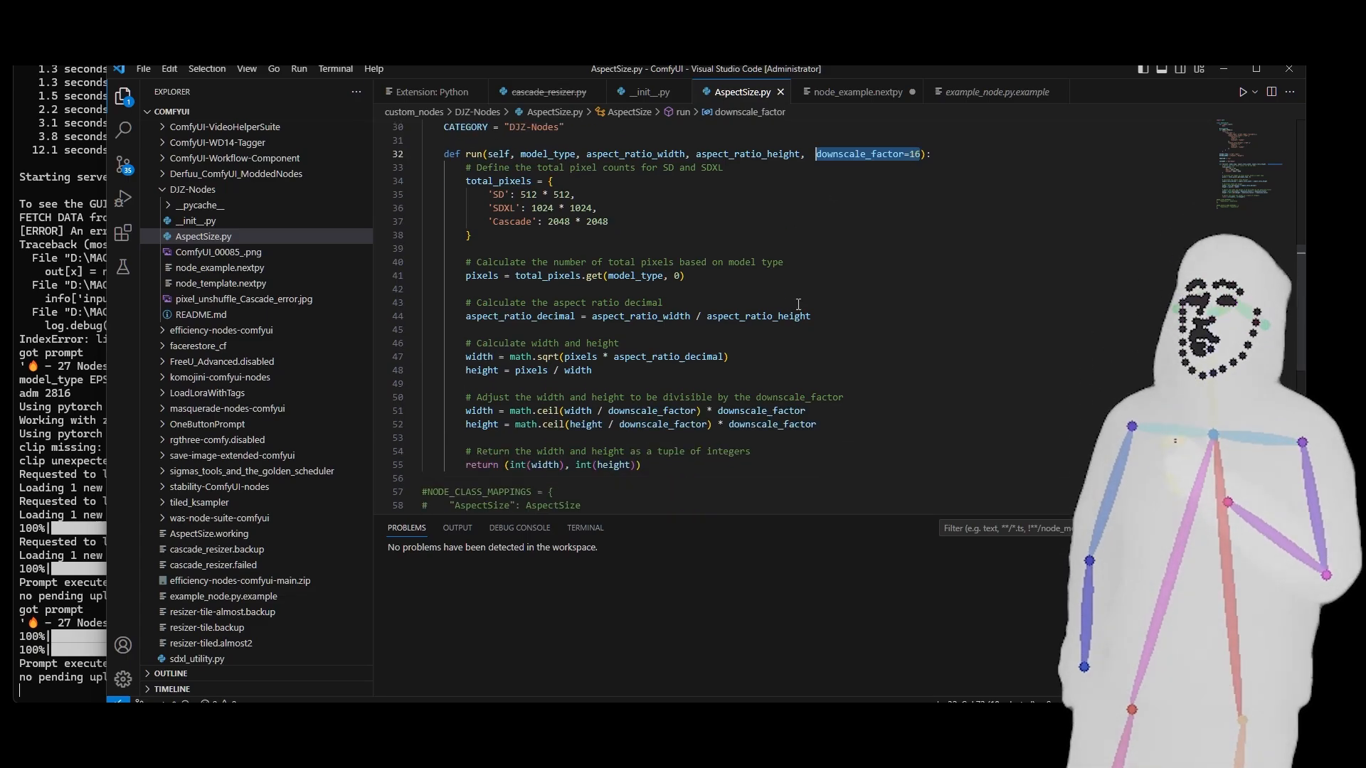
{"action": "scroll", "scroll_direction": "down", "scroll_amount": 3}
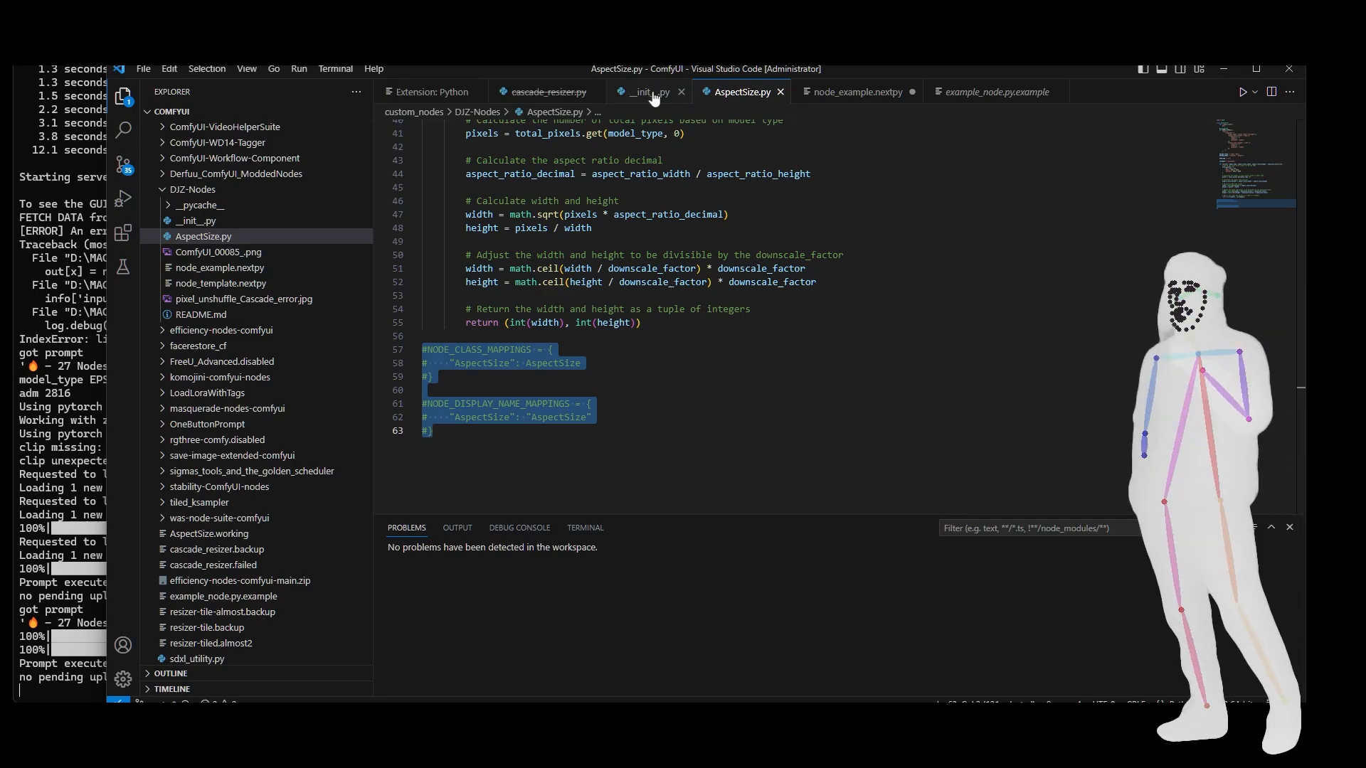
Check the __init__.py node mappings, return to AspectSize.py, and bring the GitHub repo forward.
{"action": "left_click", "coordinate": [646, 91]}
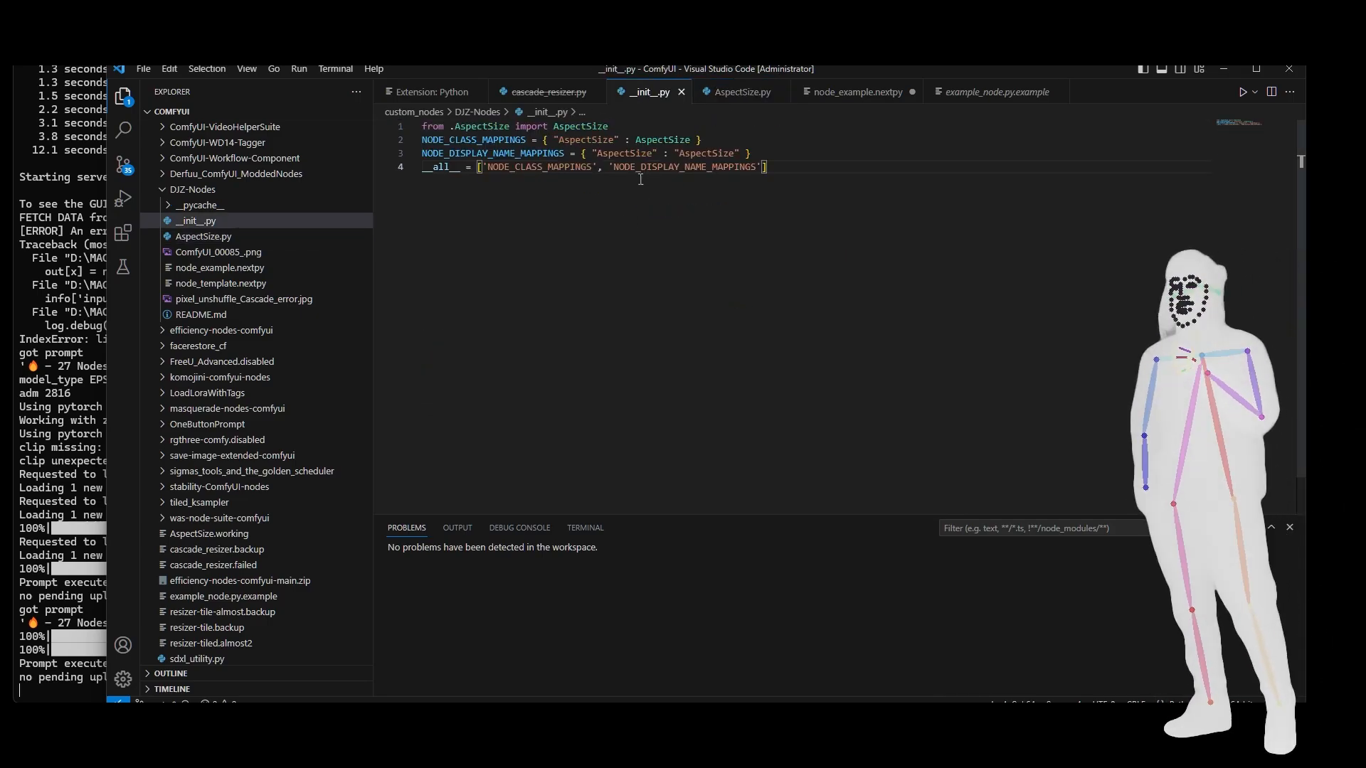
{"action": "left_click", "coordinate": [743, 91]}
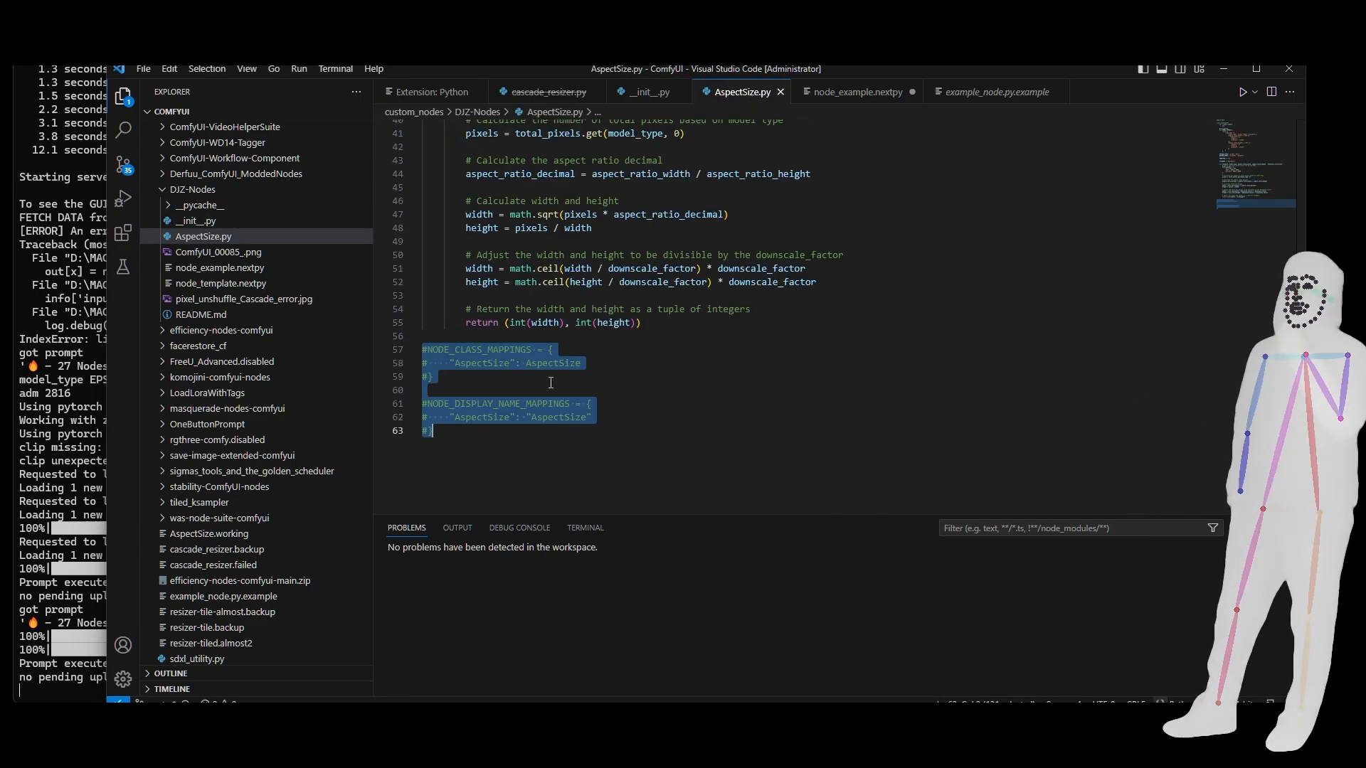
{"action": "left_click", "coordinate": [635, 336]}
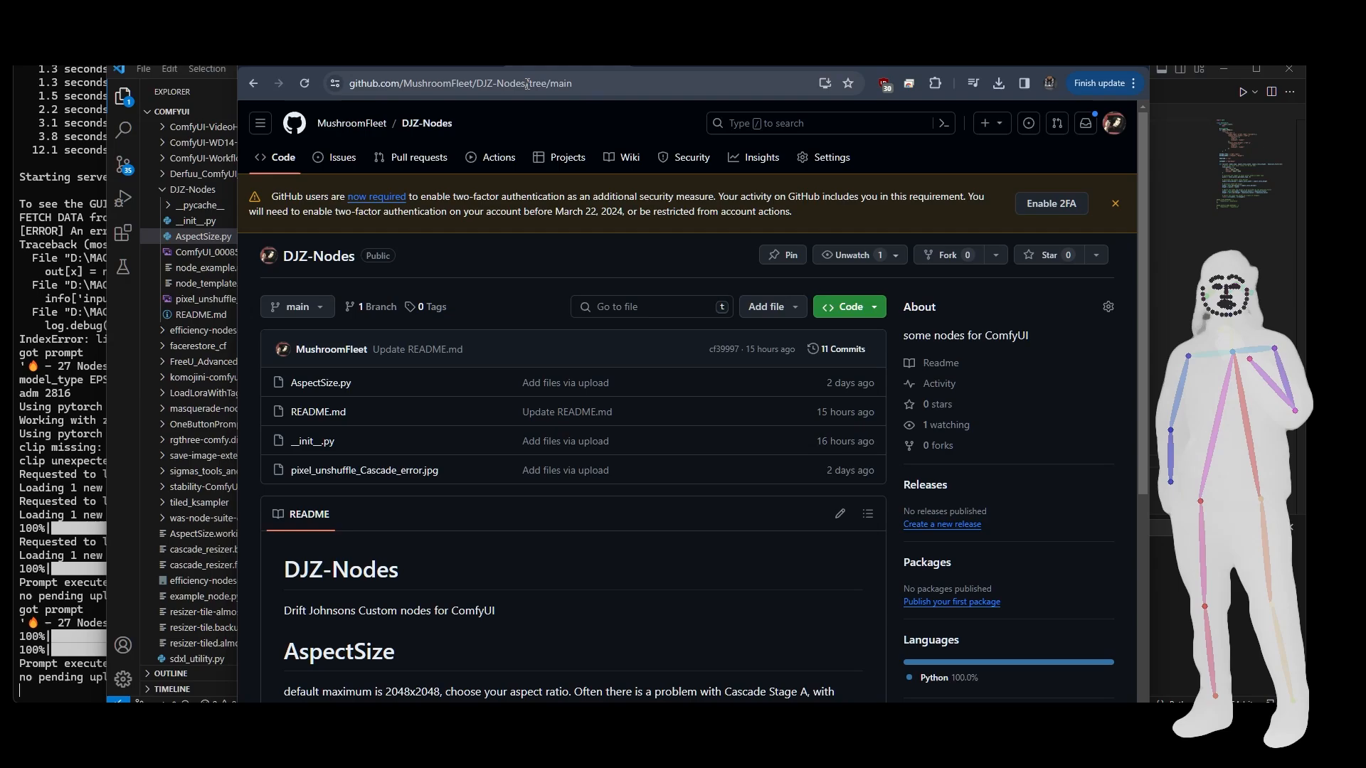
Select the repository address and read down the DJZ-Nodes README.
{"action": "left_click", "coordinate": [479, 82]}
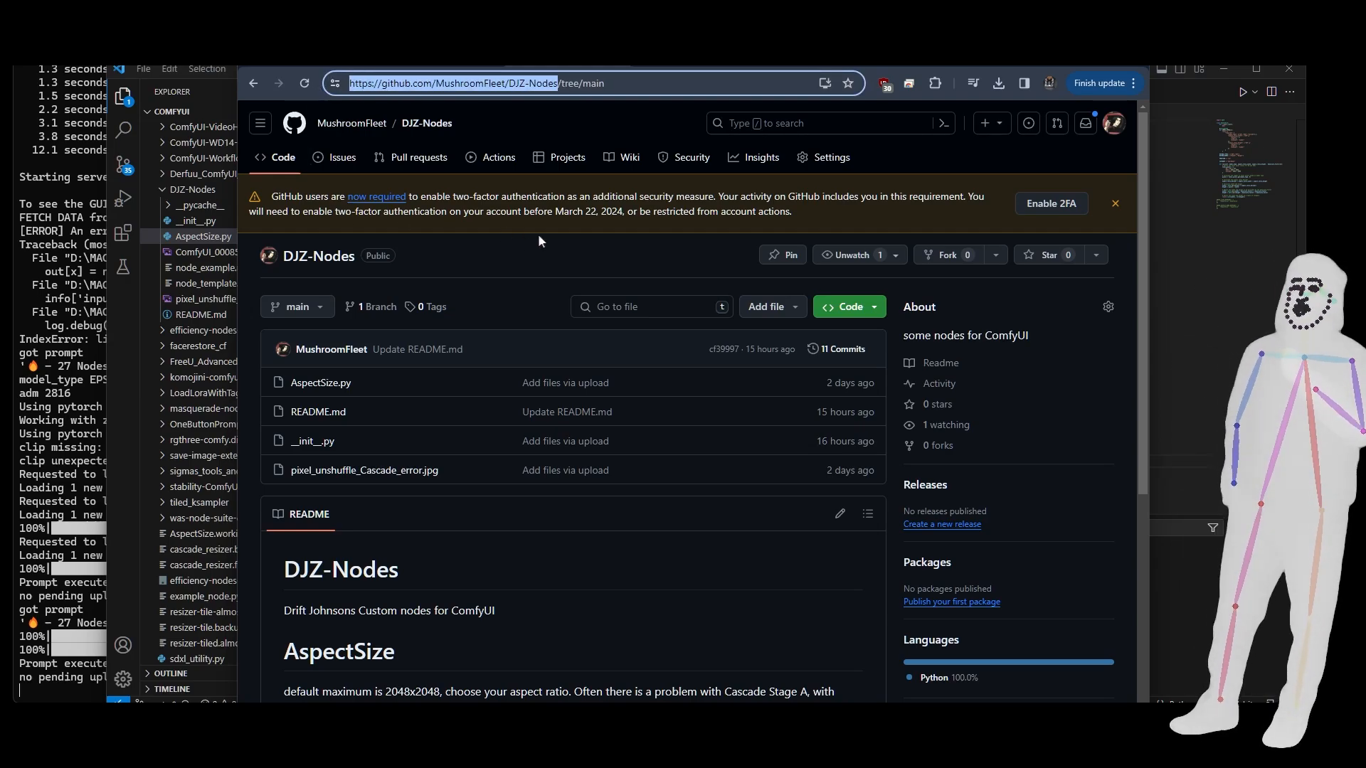
{"action": "left_click", "coordinate": [848, 308]}
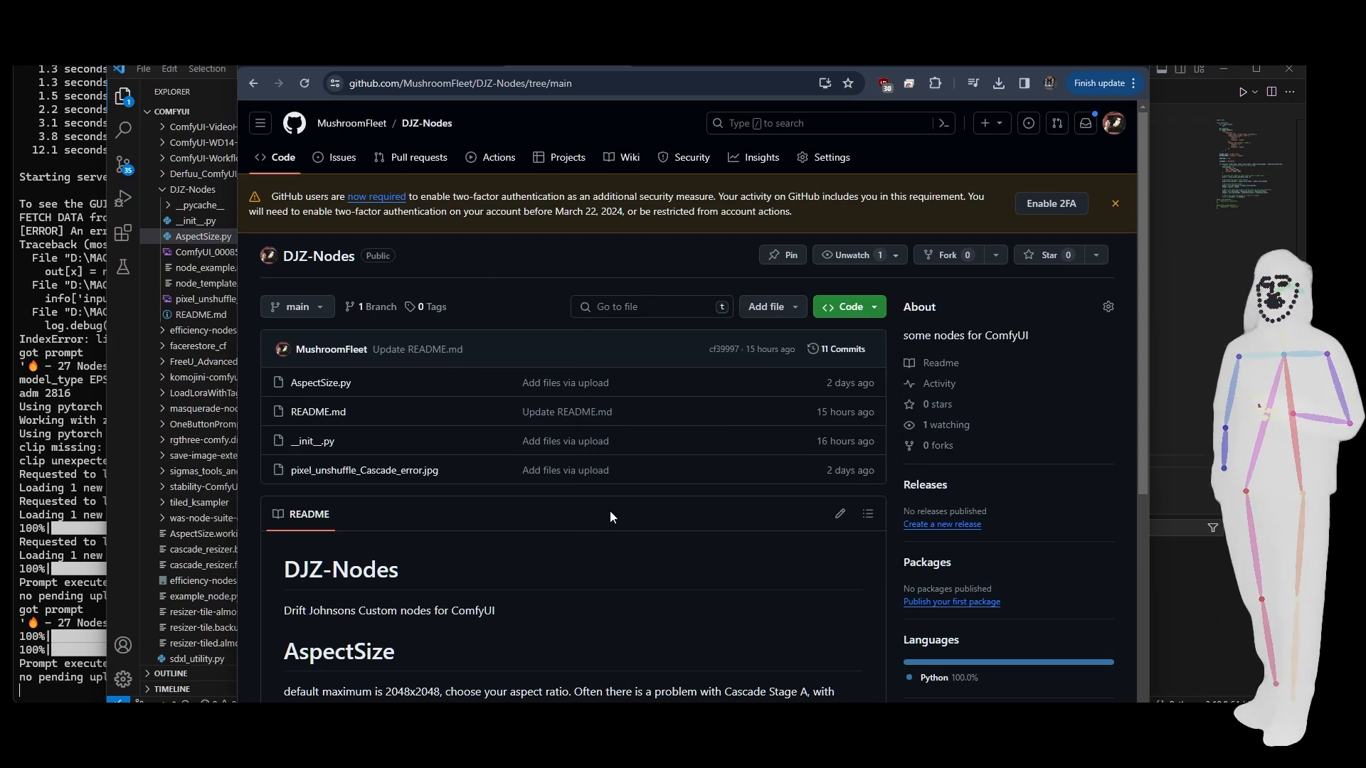
{"action": "scroll", "scroll_direction": "down", "scroll_amount": 3}
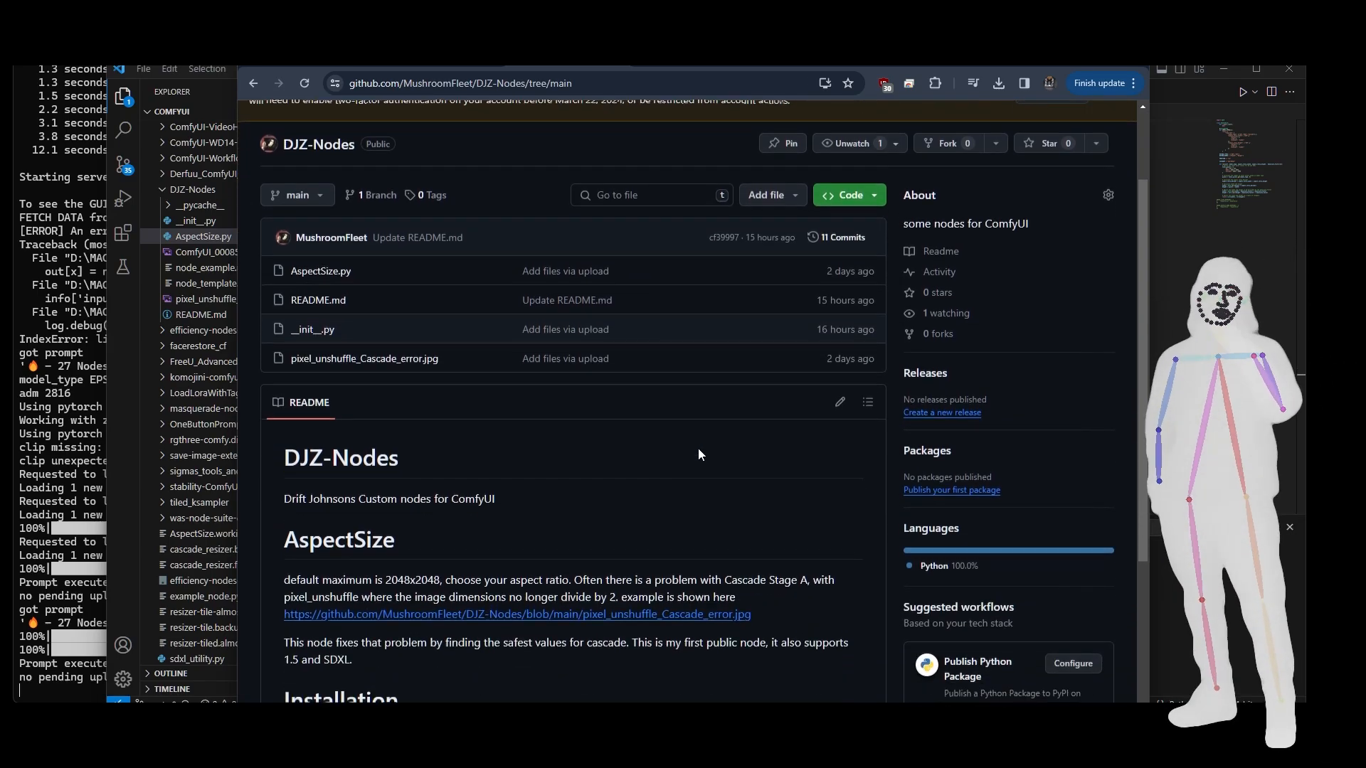
{"action": "scroll", "scroll_direction": "down", "scroll_amount": 3}
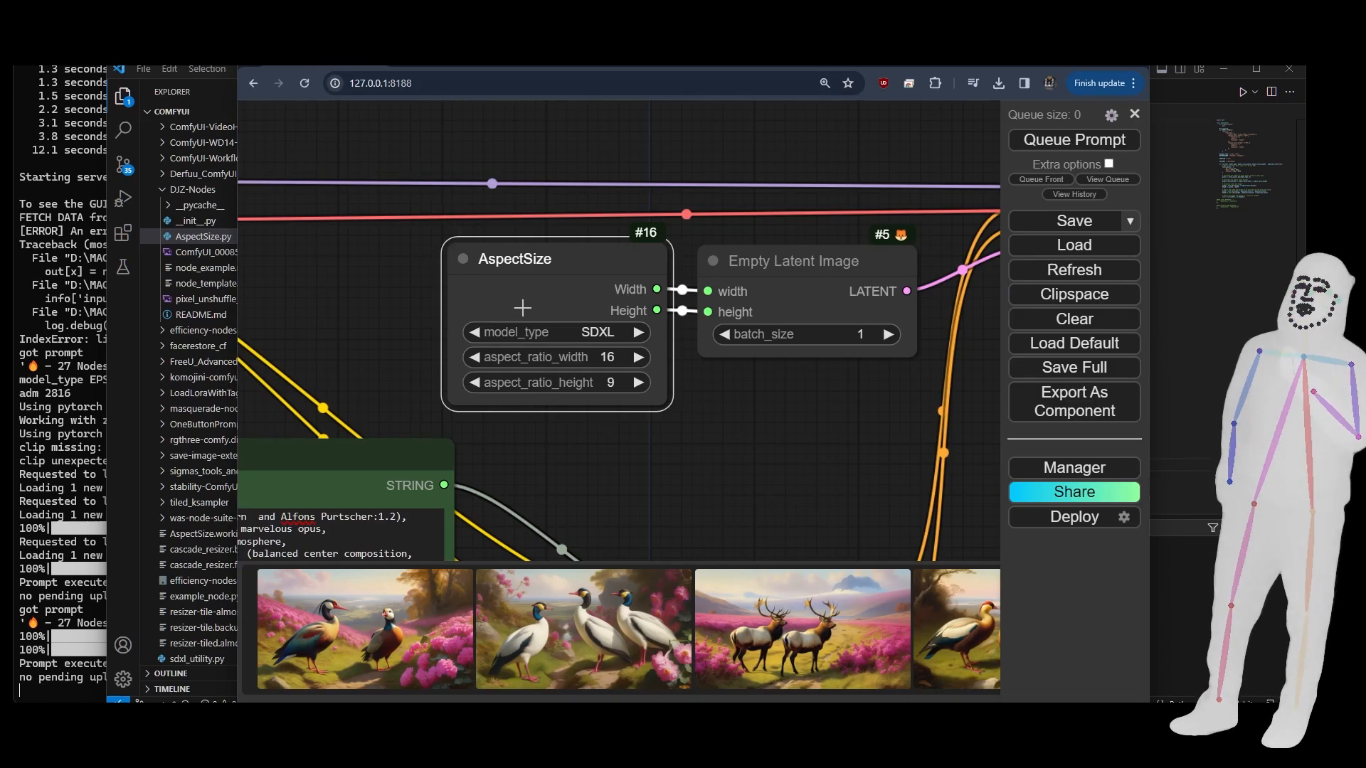
Keep SDXL as the AspectSize model type and set aspect_ratio_width to 8.
{"action": "left_click", "coordinate": [554, 333]}
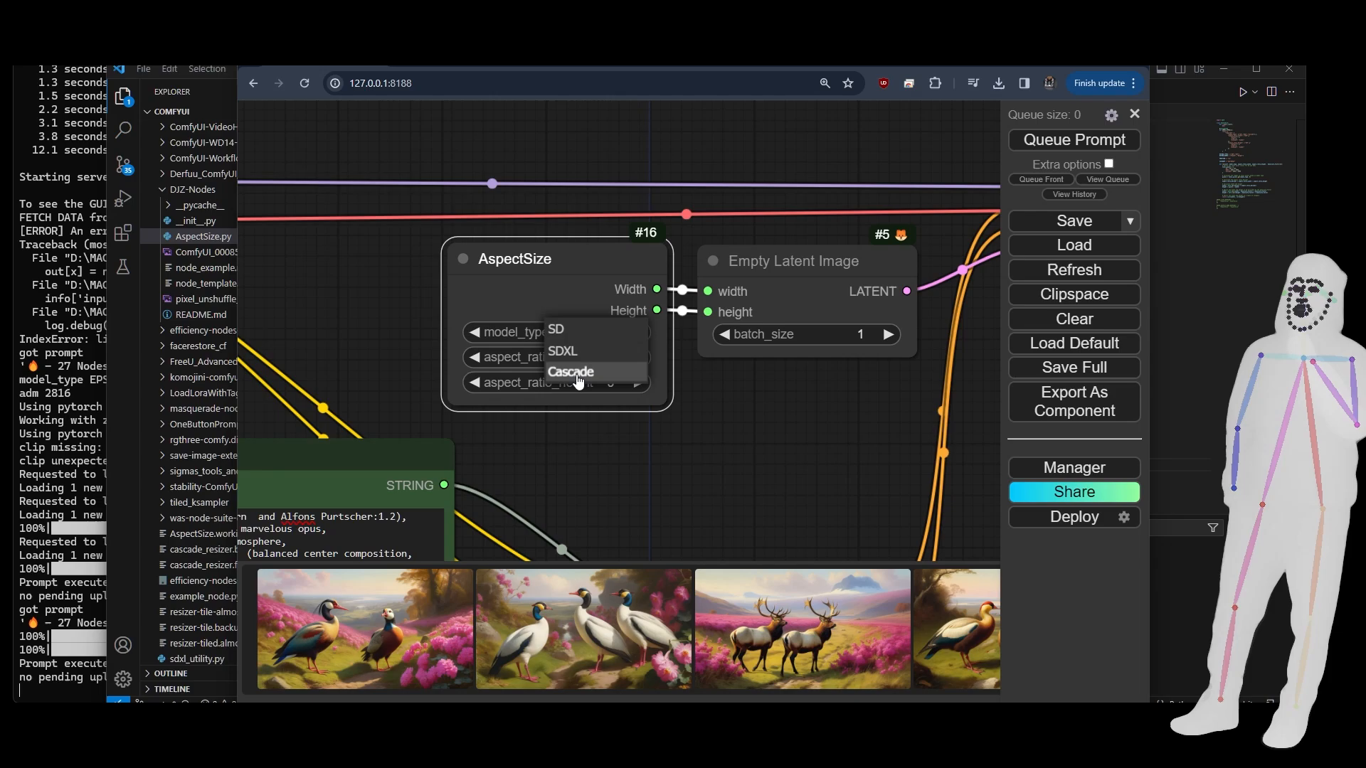
{"action": "left_click", "coordinate": [562, 350]}
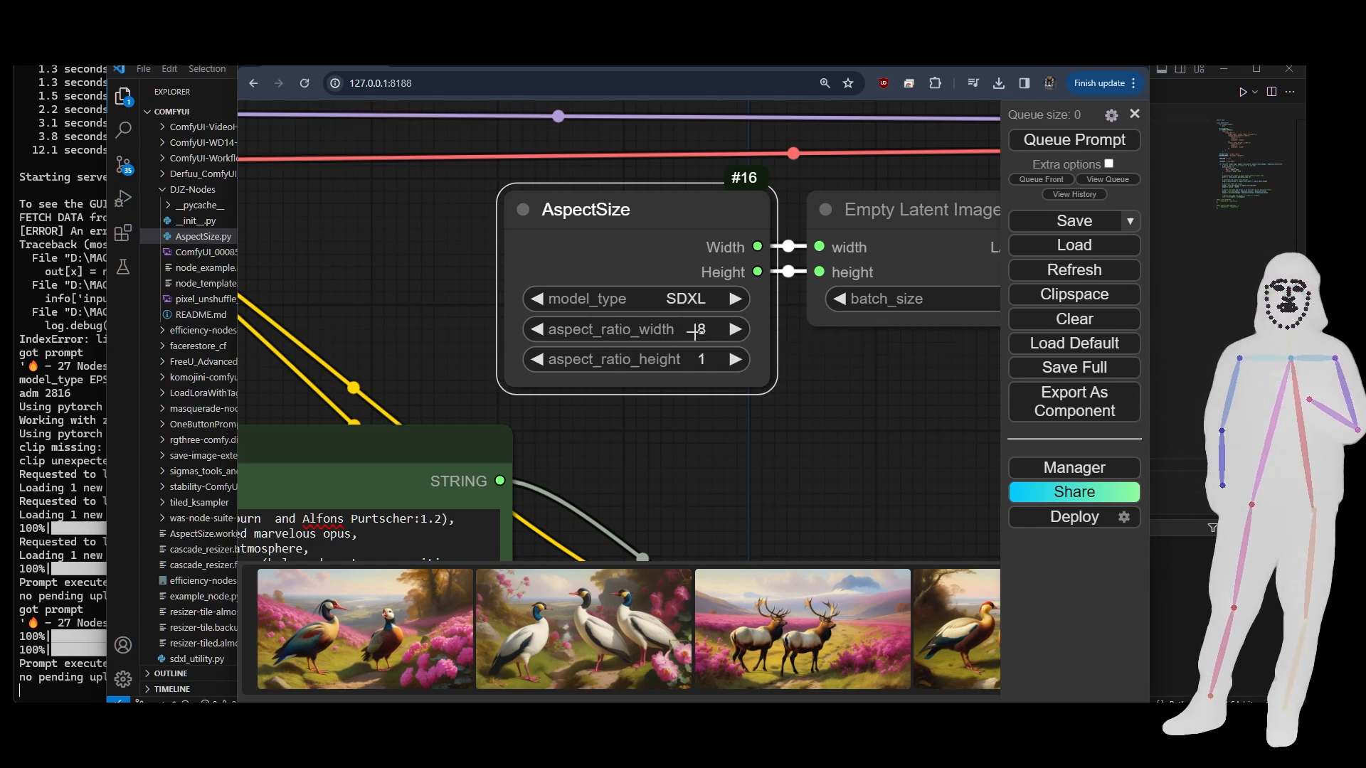
{"action": "left_click", "coordinate": [1073, 139]}
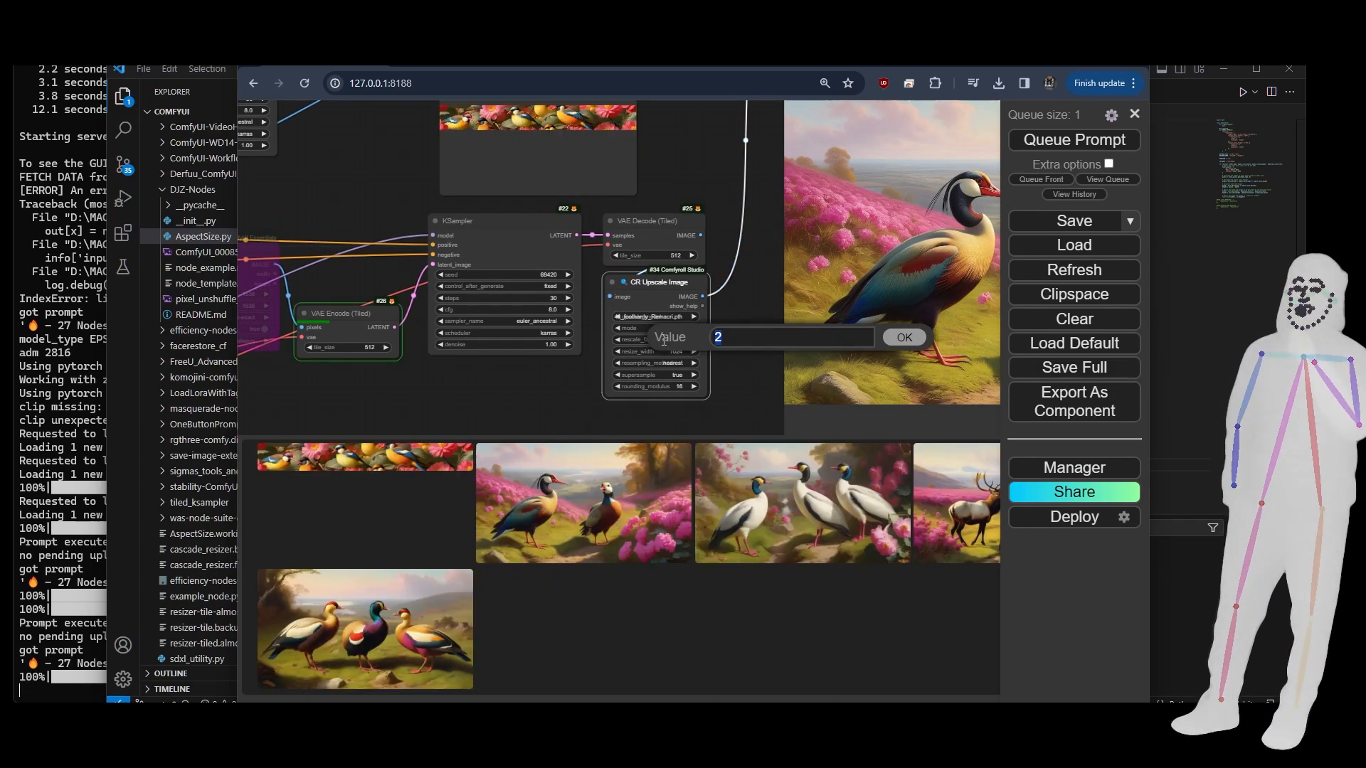
Set CR Upscale rescale_factor to 4, view the wide parrot render, then go to github.com/MushroomFleet/DJZ-Nodes.
{"action": "type", "text": "4"}
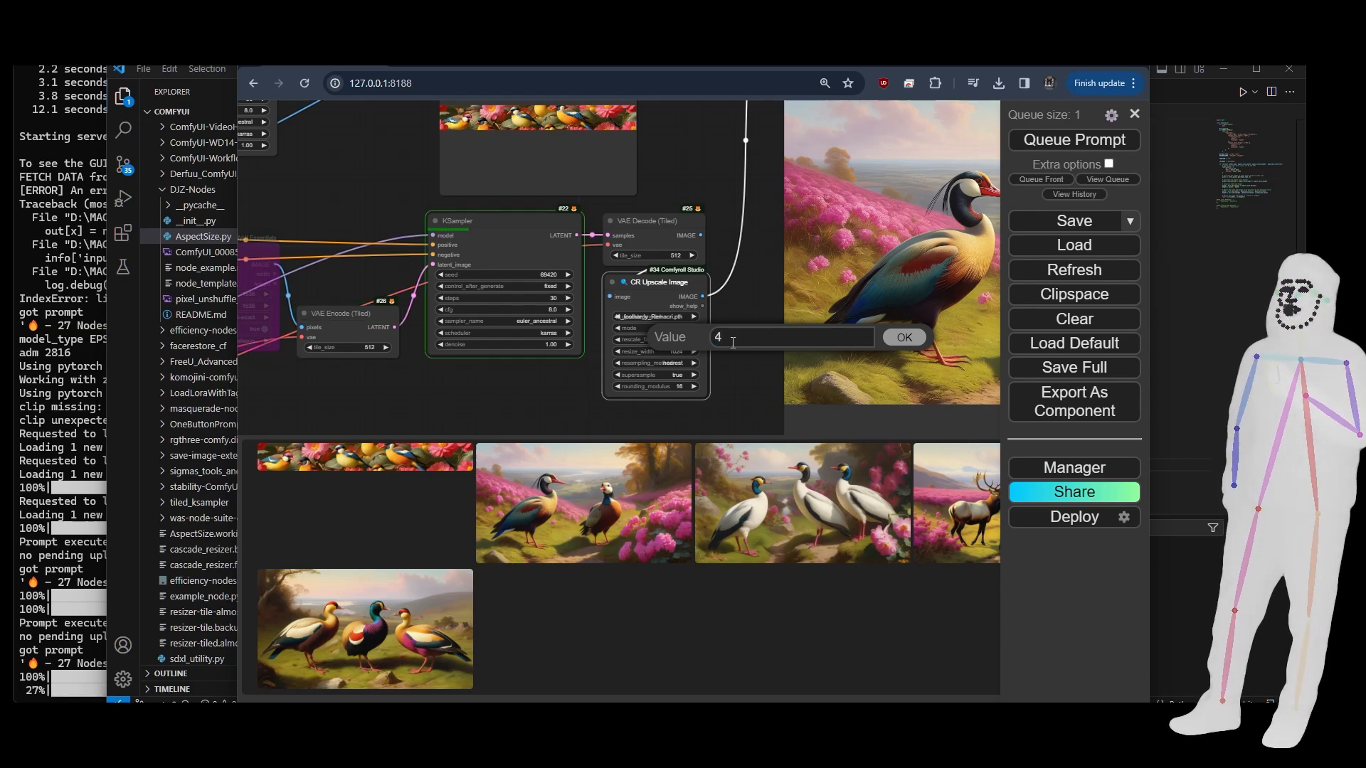
{"action": "left_click", "coordinate": [905, 337]}
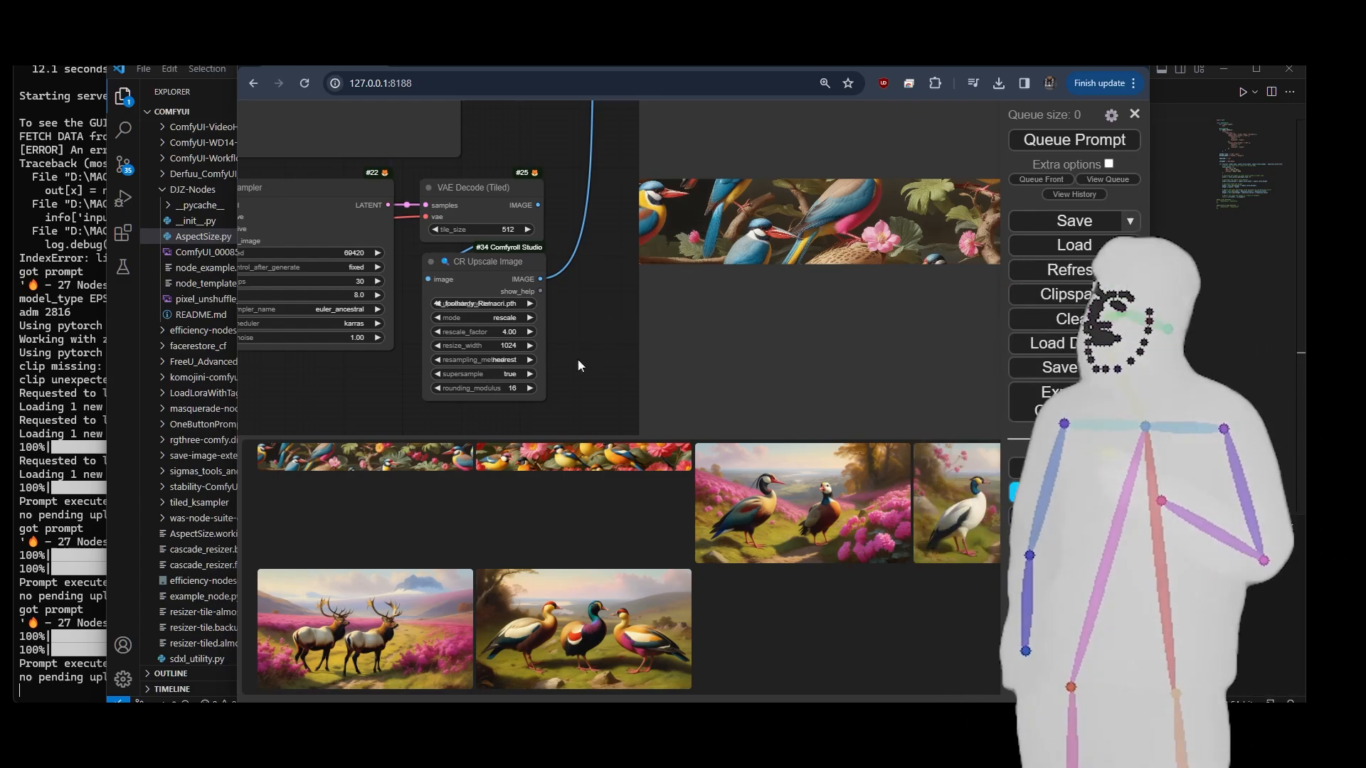
{"action": "left_click", "coordinate": [1073, 140]}
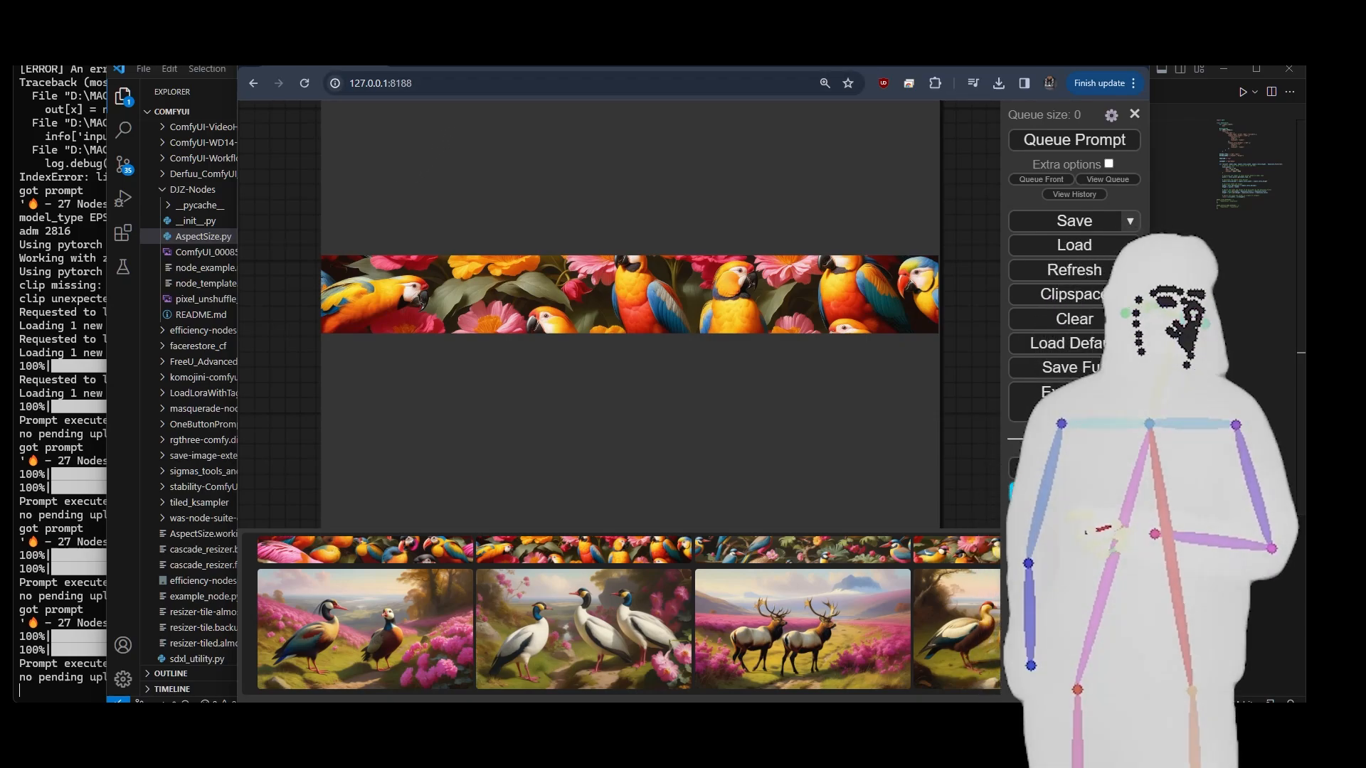
{"action": "type", "text": "github.com/MushroomFleet/DJZ-Nodes/tree/main"}
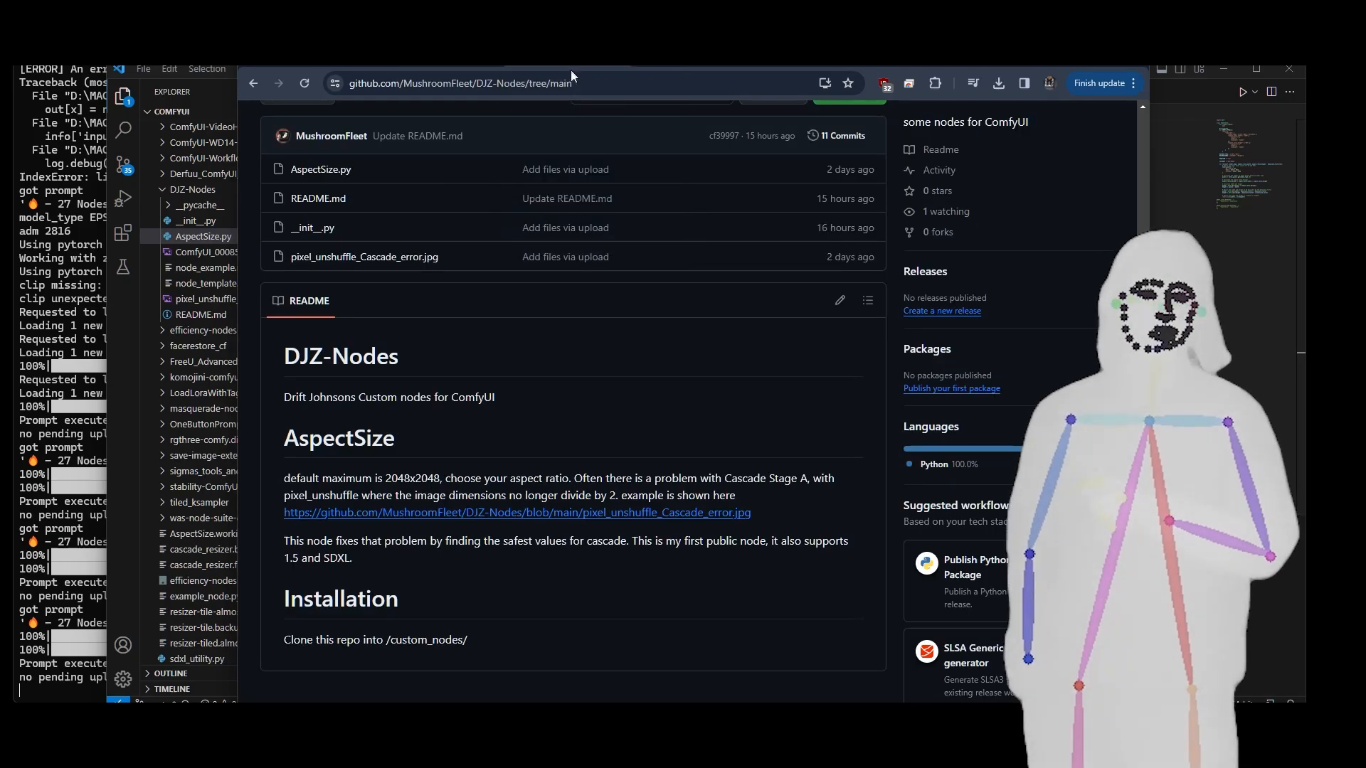